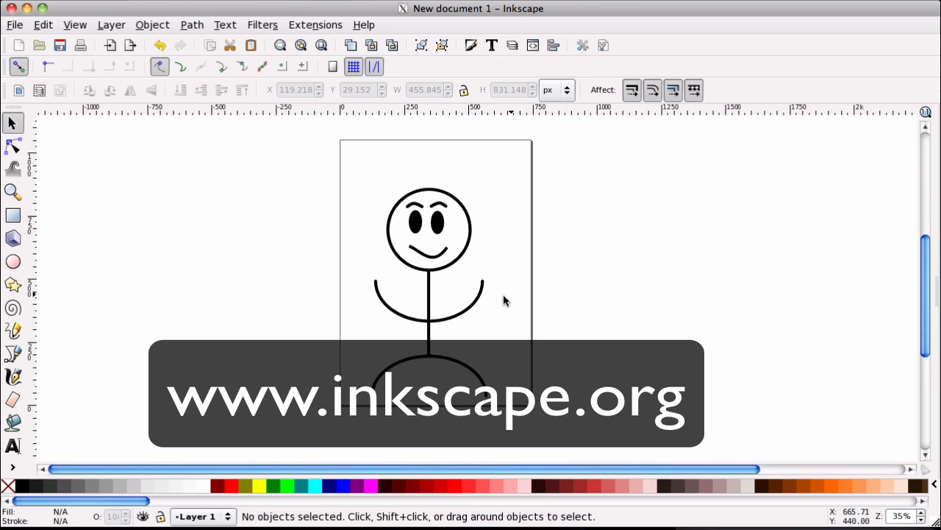
pyautogui.moveTo(403, 279)
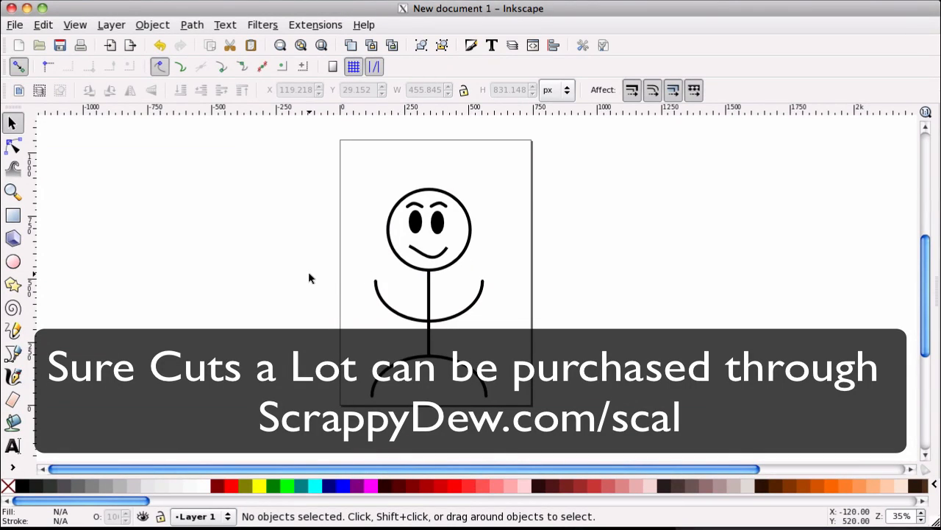
pyautogui.moveTo(262, 286)
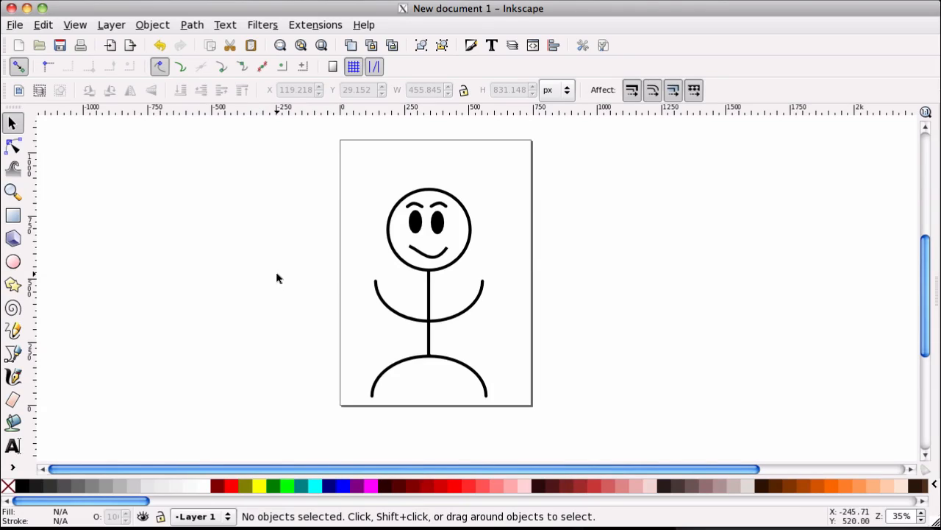
pyautogui.moveTo(258, 287)
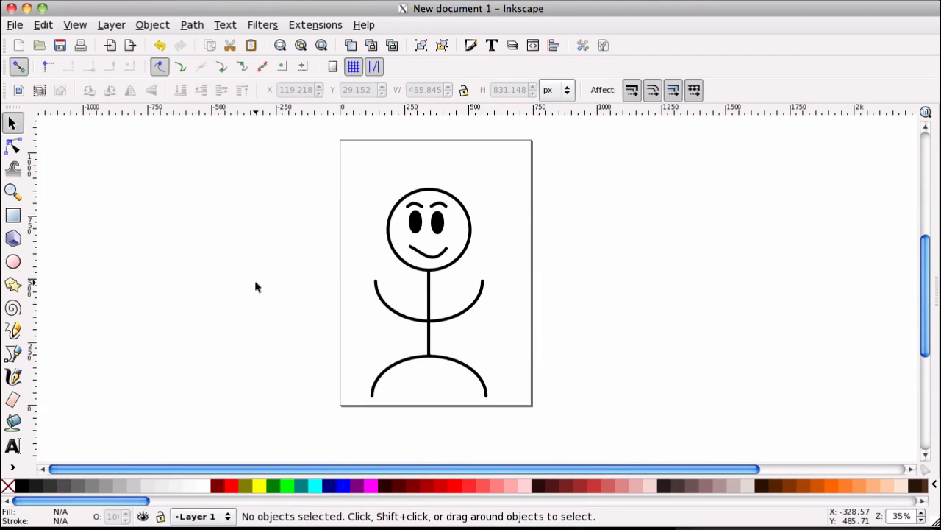
pyautogui.moveTo(526, 441)
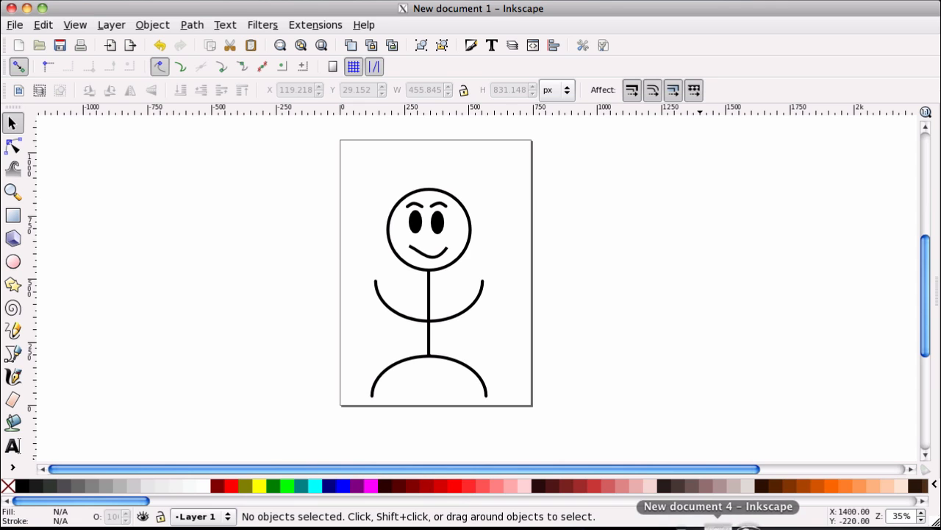
# - Switch to the blank New document 4 and bring up the Fill and Stroke dialog
pyautogui.click(728, 503)
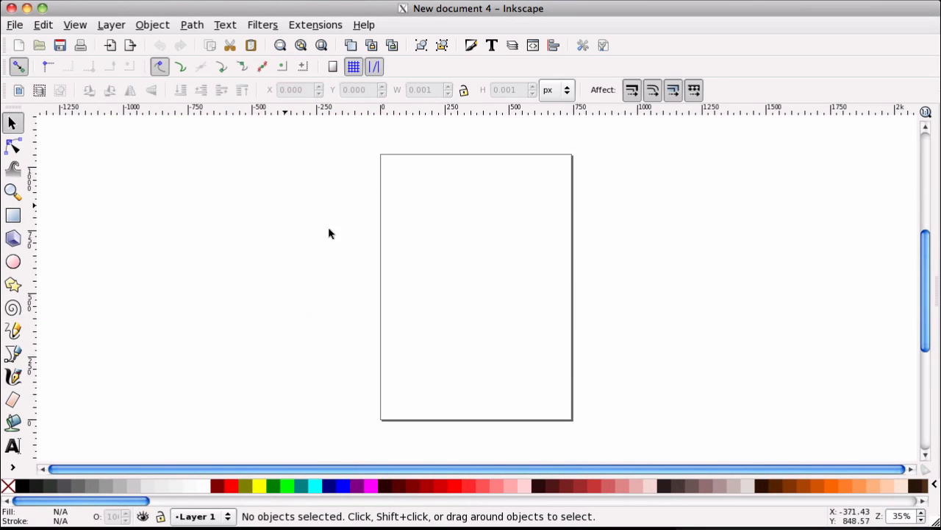
pyautogui.moveTo(458, 275)
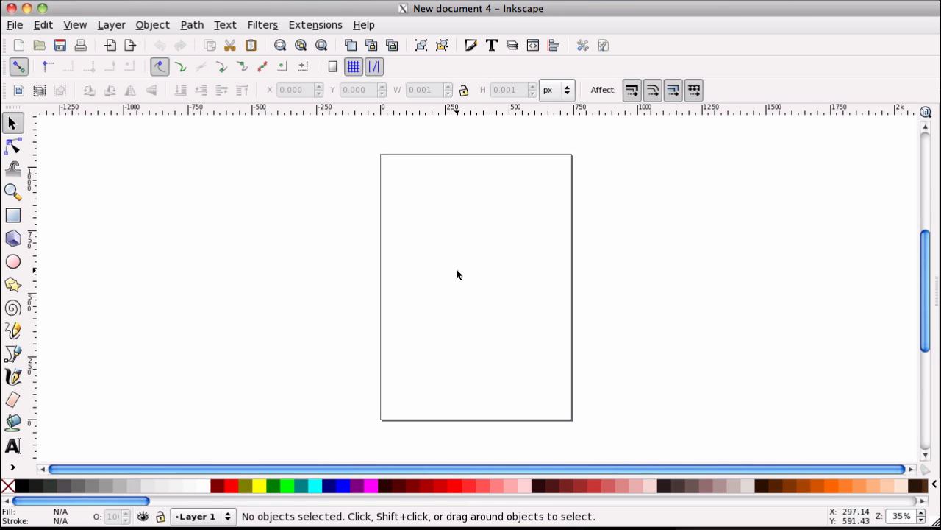
pyautogui.press('ctrl+shift+f')
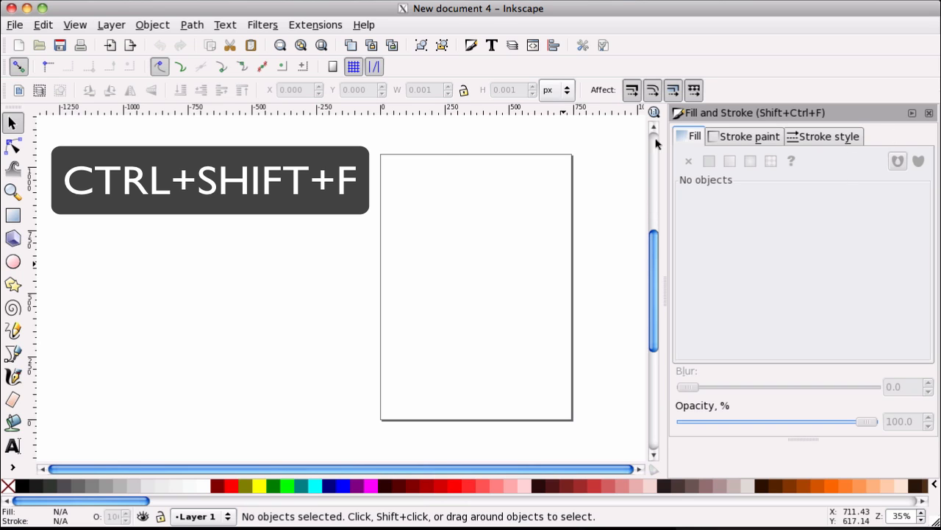
pyautogui.moveTo(13, 262)
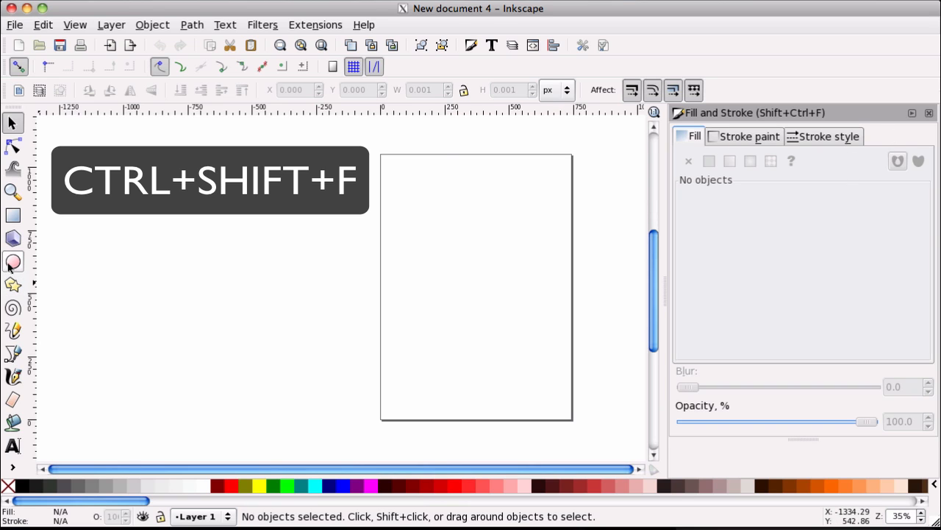
# - Draw the head circle near the page top with no fill and an 11 px black stroke
pyautogui.click(13, 262)
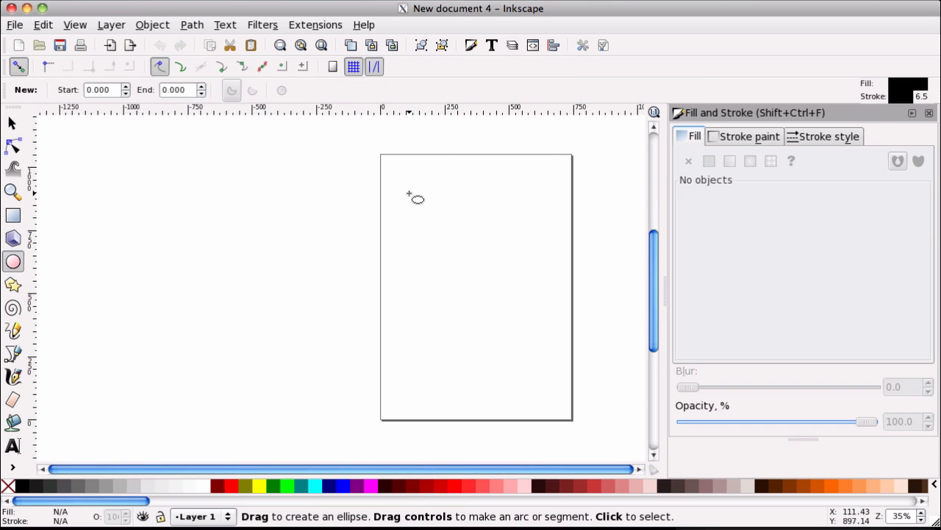
pyautogui.moveTo(406, 193); pyautogui.dragTo(421, 206)
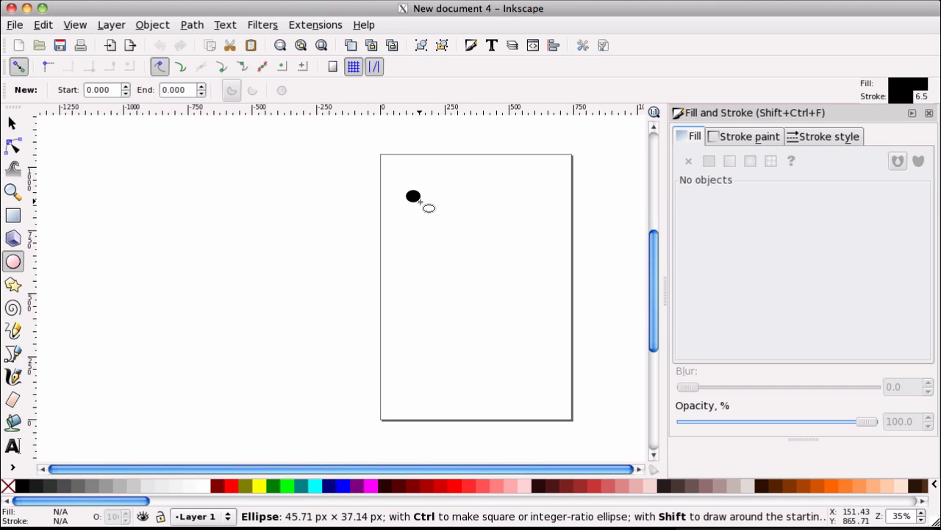
pyautogui.moveTo(412, 197); pyautogui.dragTo(482, 265)
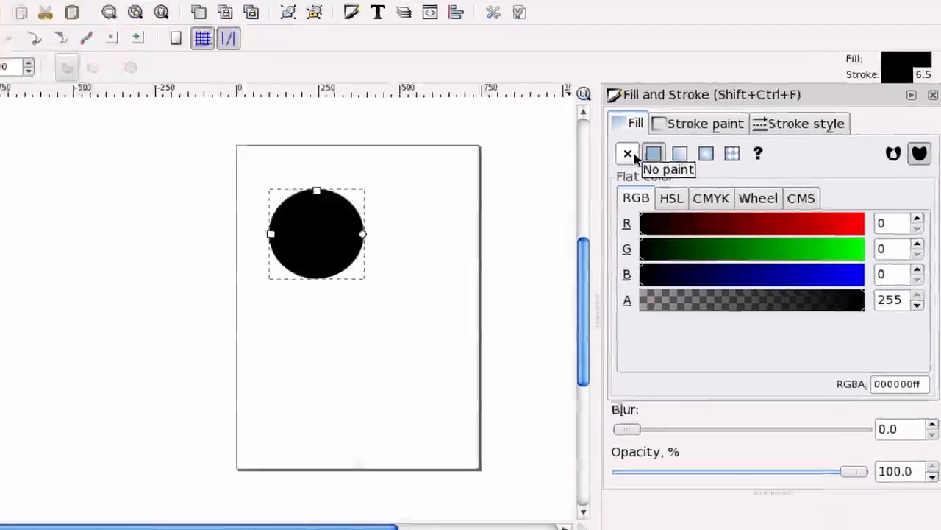
pyautogui.click(627, 153)
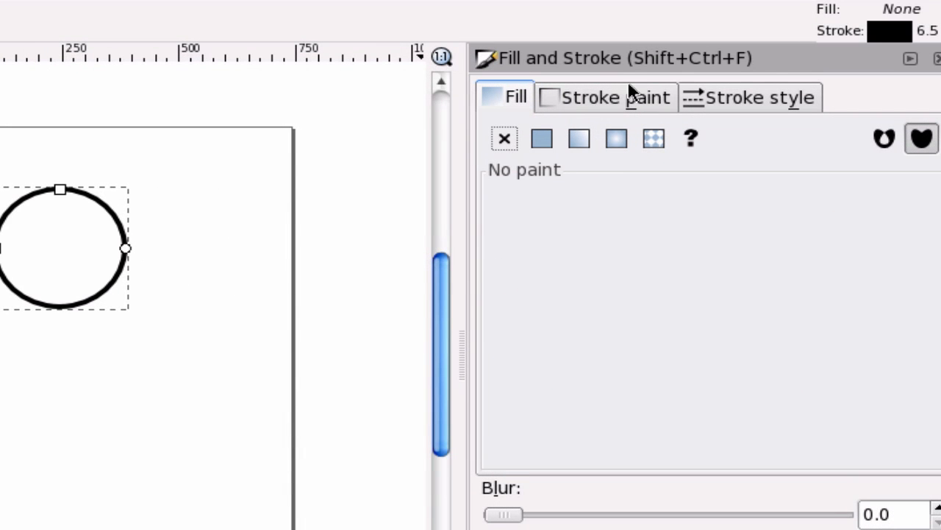
pyautogui.click(602, 97)
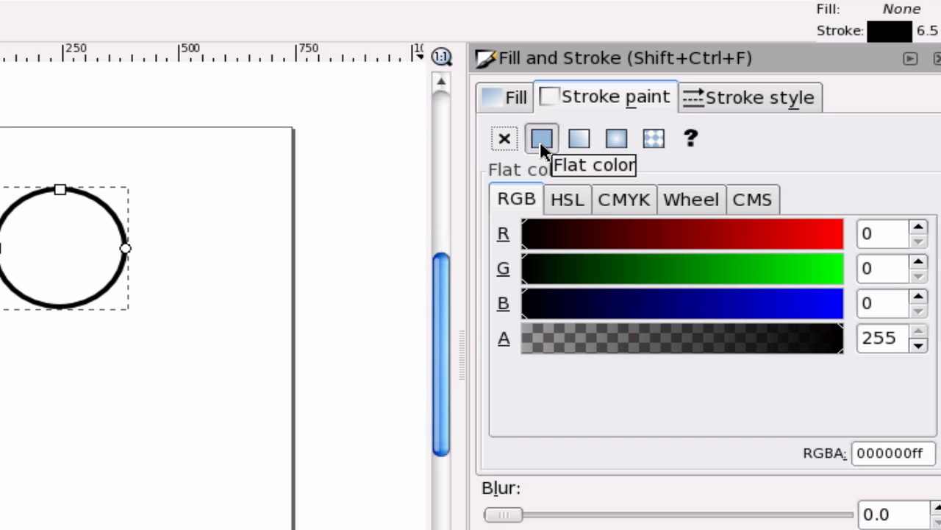
pyautogui.moveTo(524, 190)
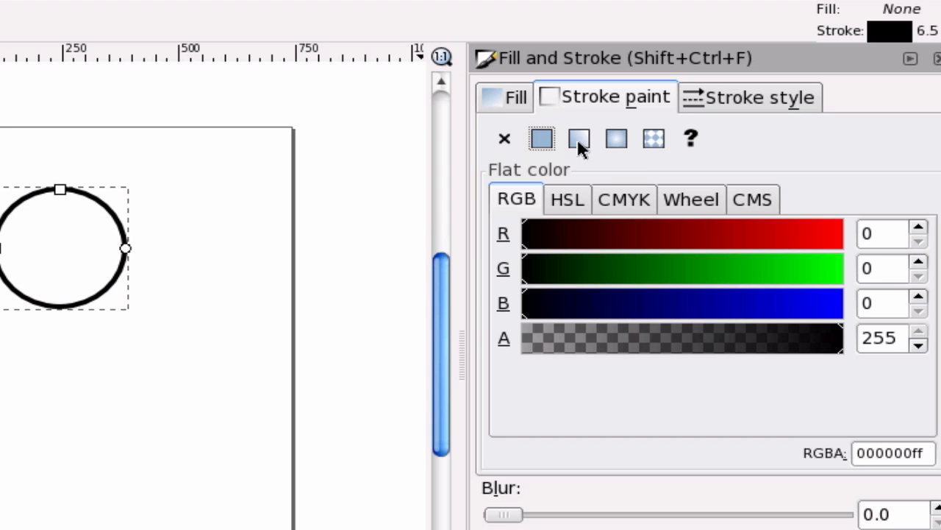
pyautogui.click(750, 97)
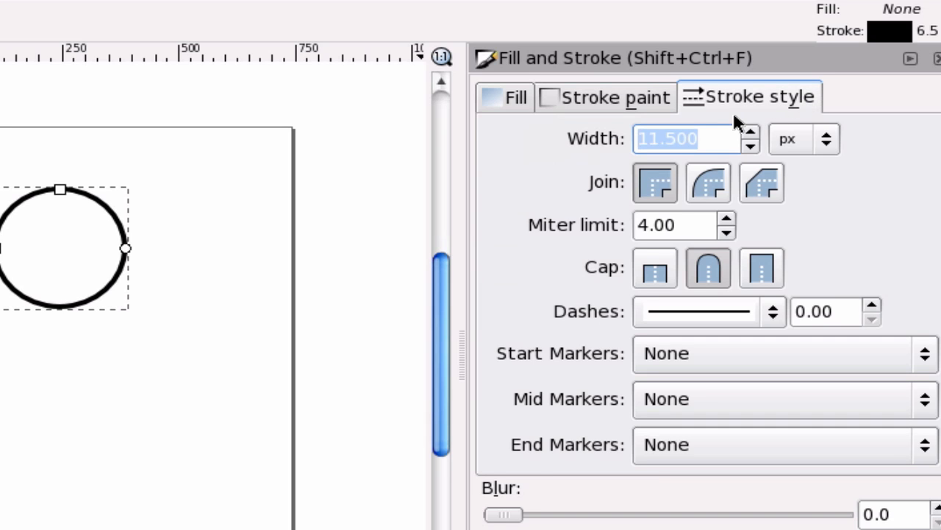
pyautogui.write('1')
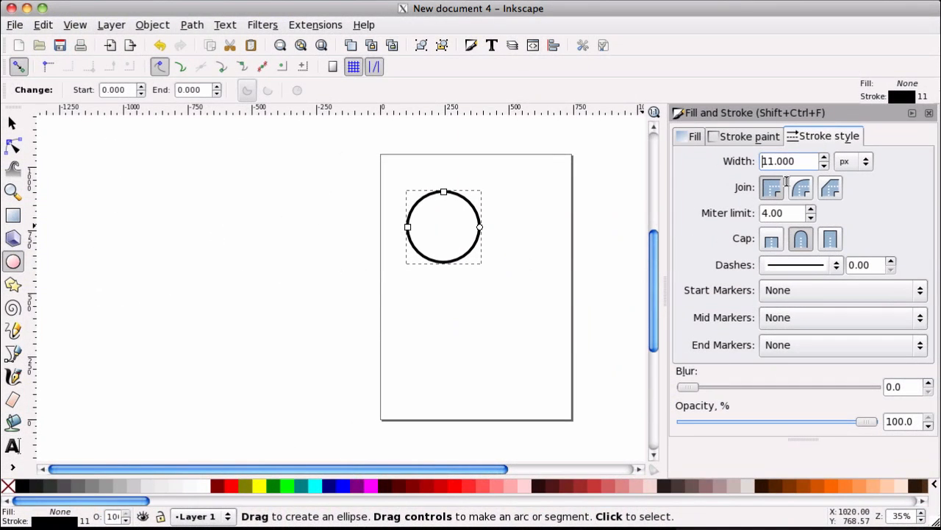
pyautogui.moveTo(13, 192)
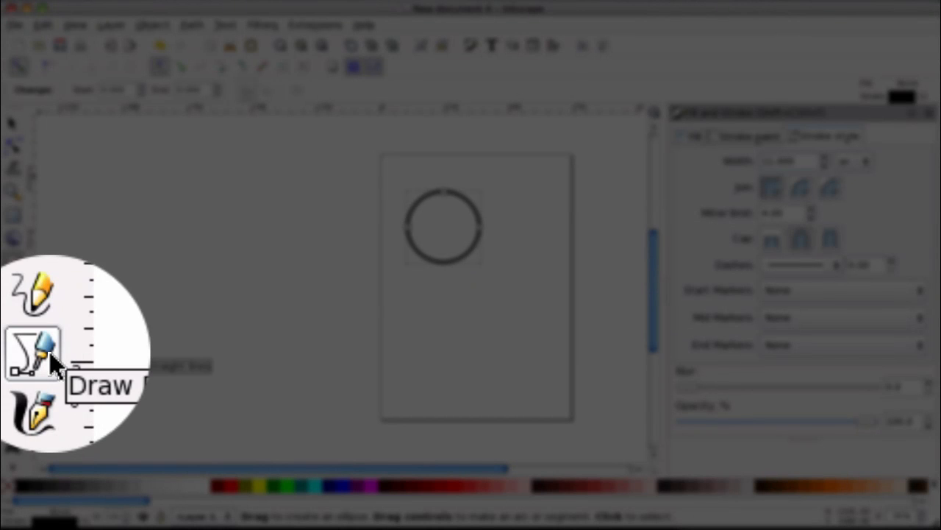
# - Start a straight body line with the Bezier tool from the bottom of the head
pyautogui.click(36, 350)
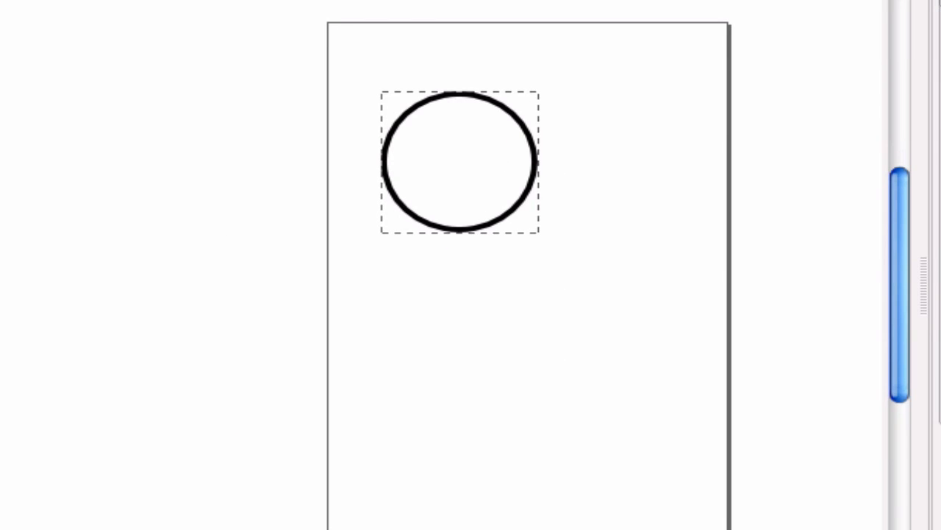
pyautogui.click(524, 309)
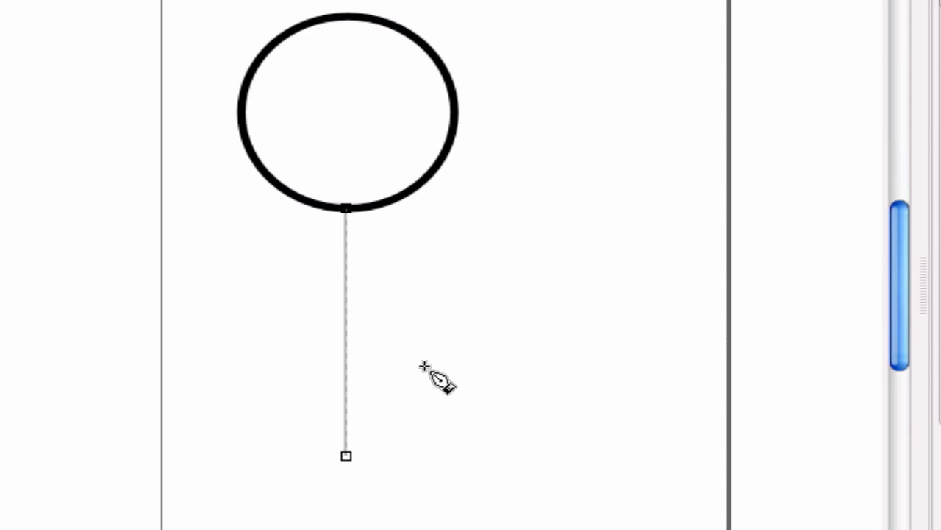
# - Finish the body line and give it an 11 px stroke with round caps
pyautogui.press('ctrl+shift+f')
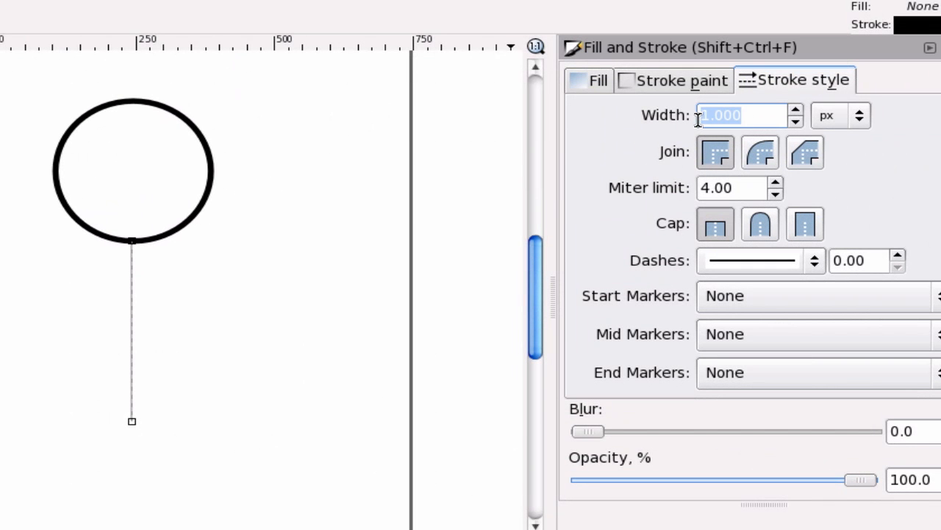
pyautogui.moveTo(795, 114)
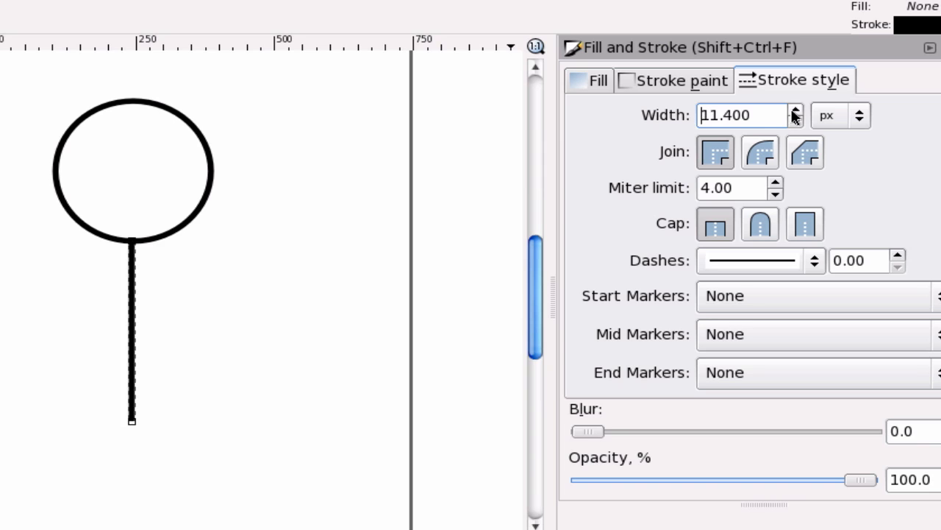
pyautogui.click(794, 120)
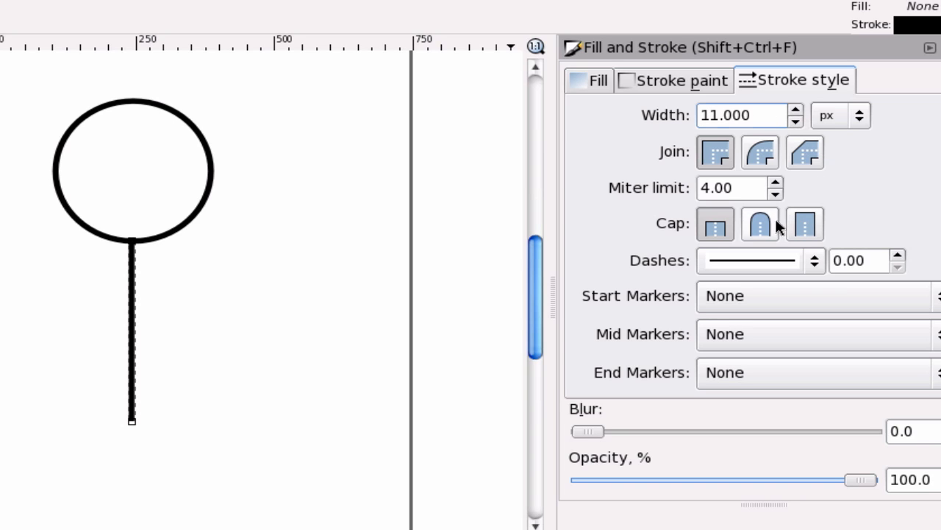
pyautogui.click(759, 224)
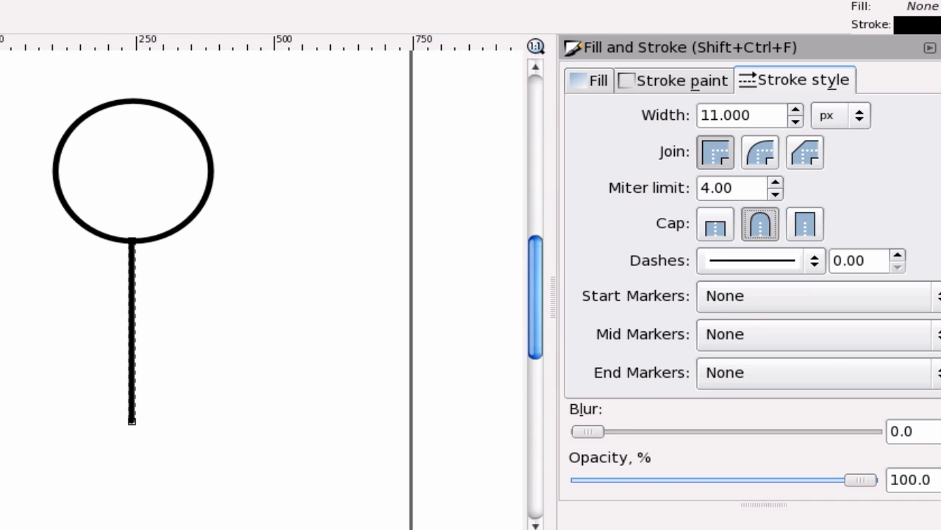
pyautogui.moveTo(193, 176)
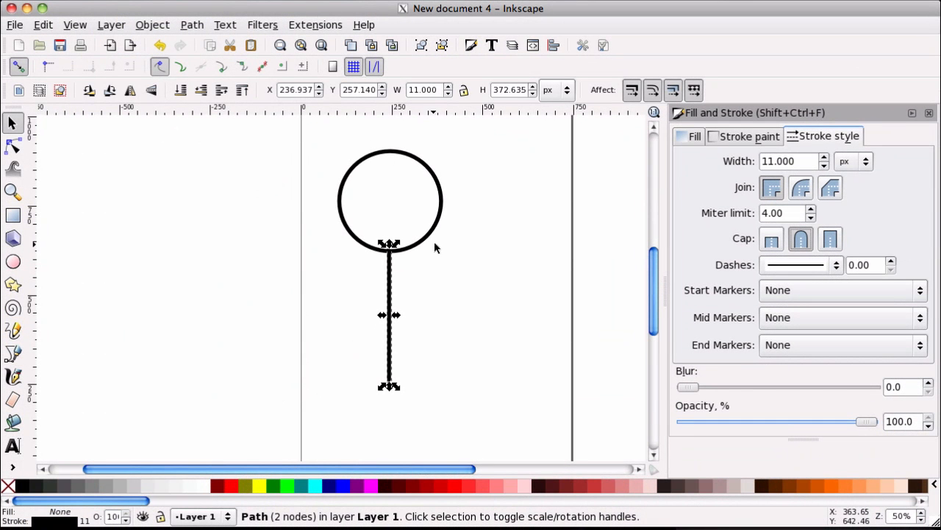
# - Duplicate the head circle and convert the copy's outline with Stroke to Path
pyautogui.click(390, 198)
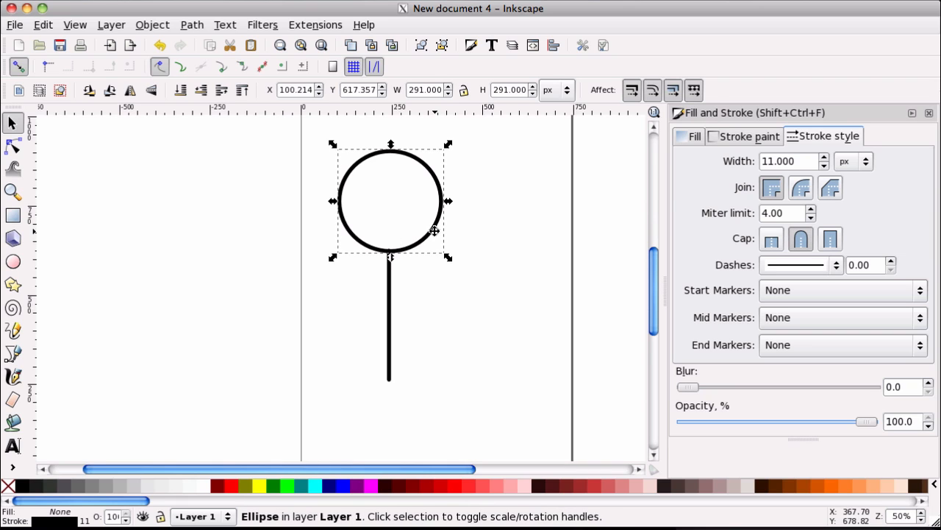
pyautogui.press('ctrl+d')
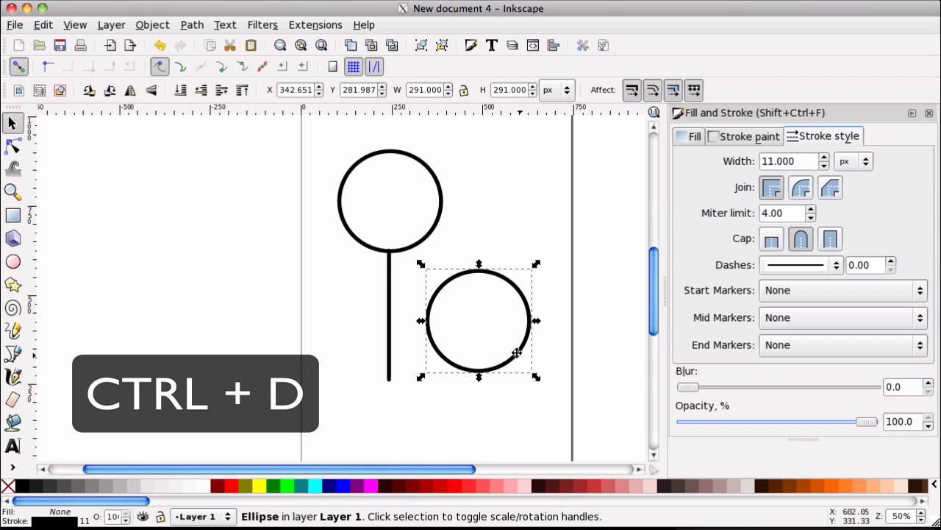
pyautogui.click(191, 24)
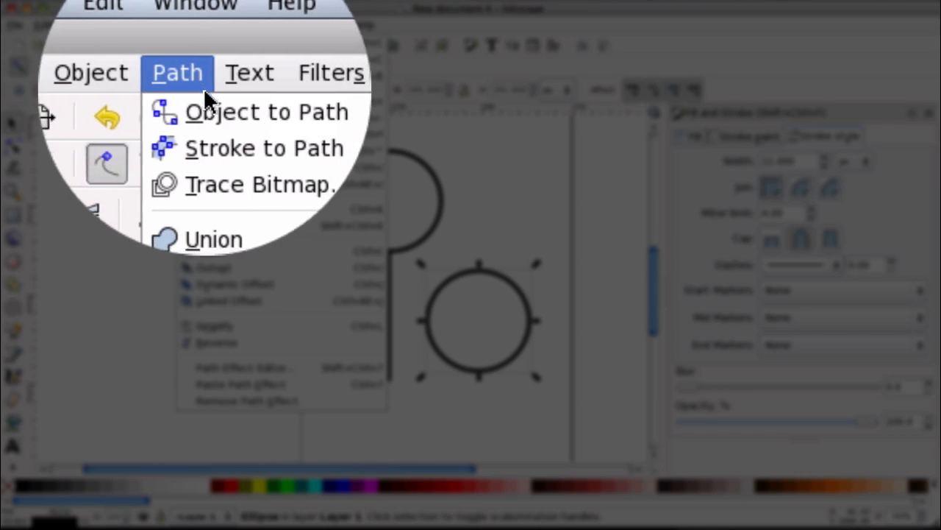
pyautogui.click(262, 112)
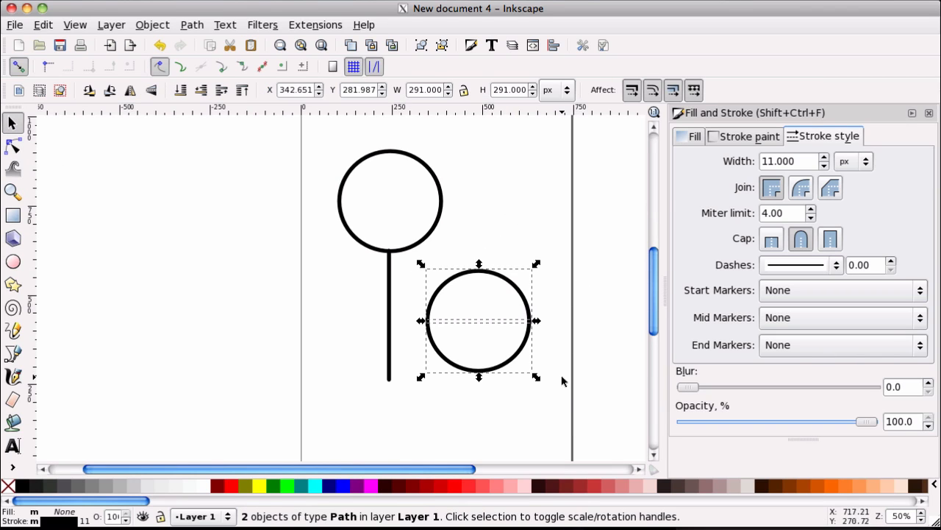
pyautogui.moveTo(535, 320)
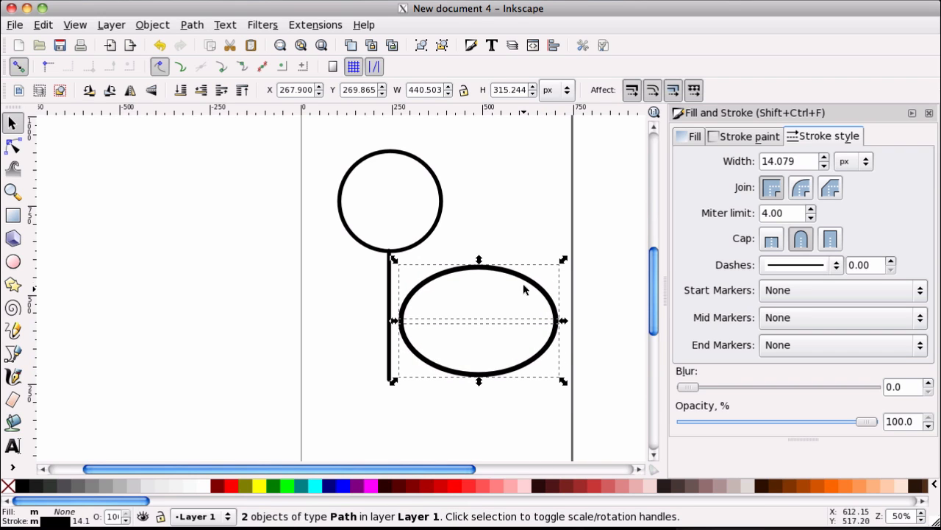
pyautogui.moveTo(516, 274)
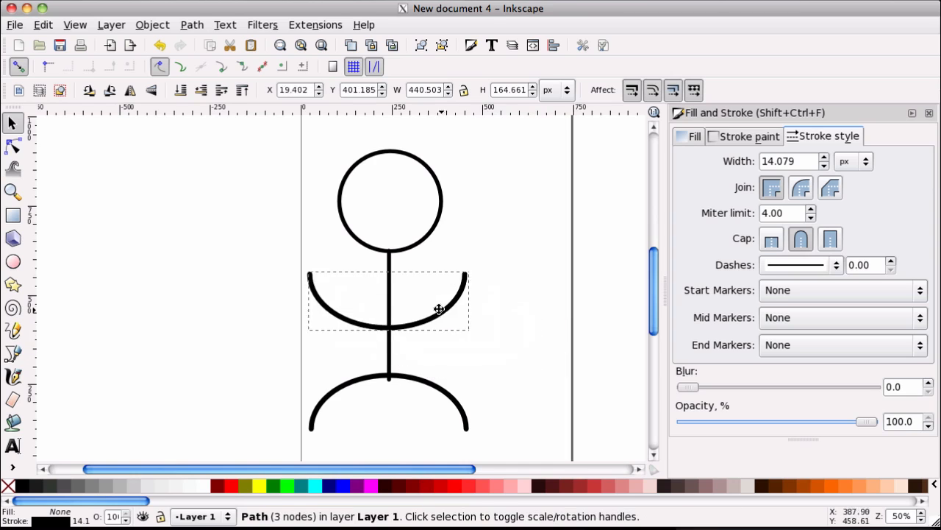
# - Position the arm arc on the body line, then deselect everything
pyautogui.moveTo(439, 309); pyautogui.dragTo(444, 295)
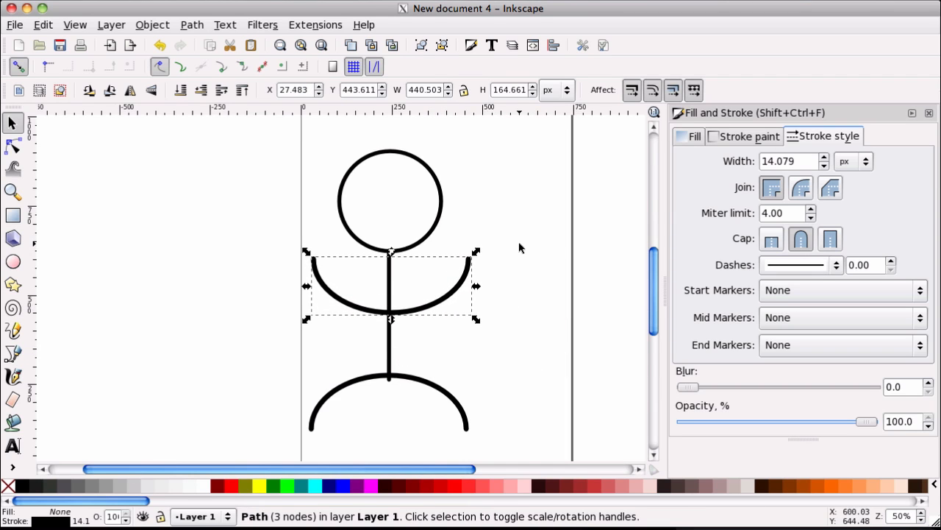
pyautogui.moveTo(528, 219)
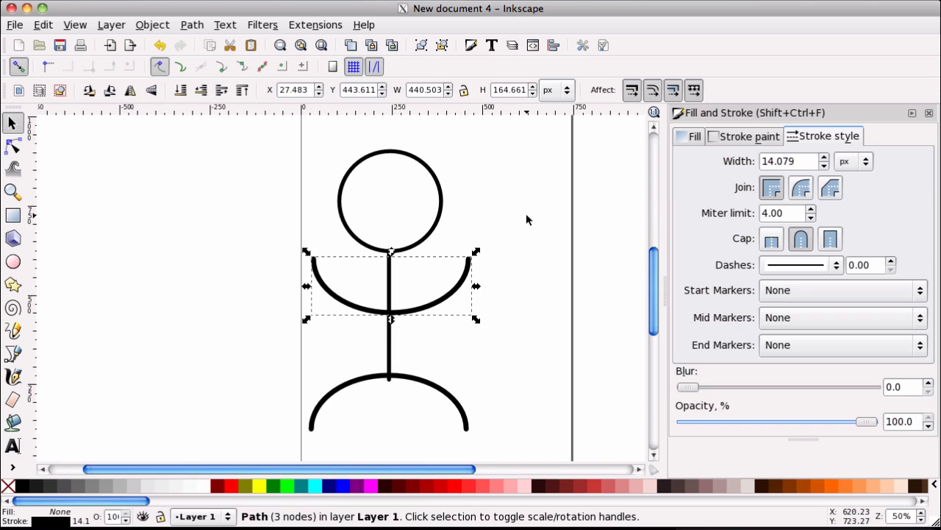
pyautogui.click(212, 175)
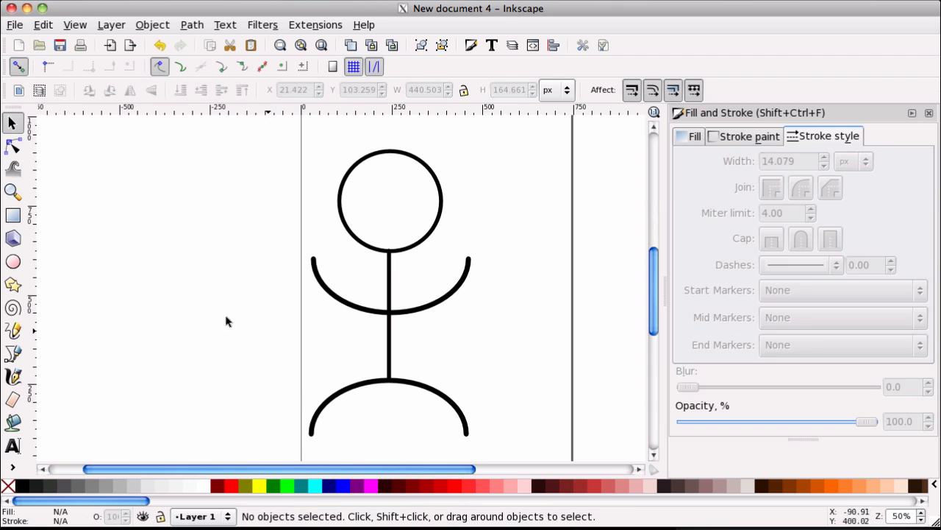
pyautogui.moveTo(144, 30)
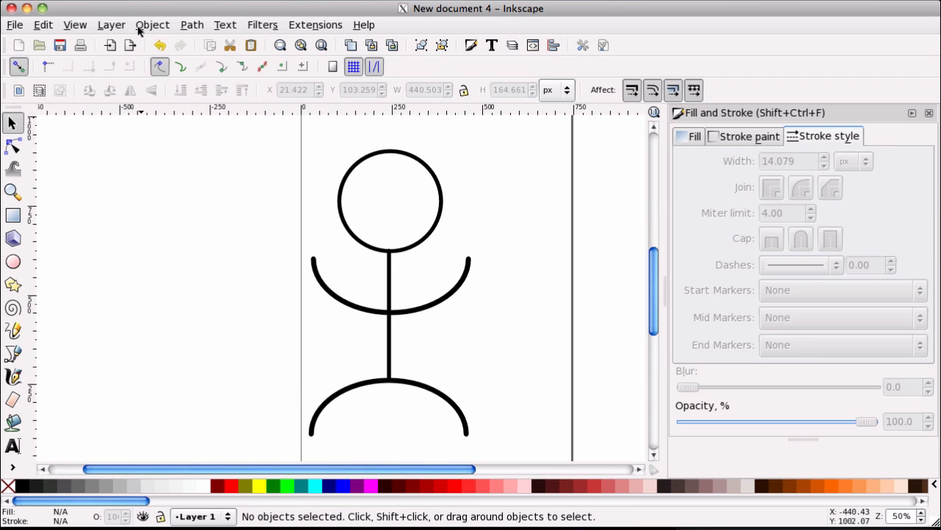
# - Center all parts on a shared vertical axis via Align and Distribute
pyautogui.click(153, 24)
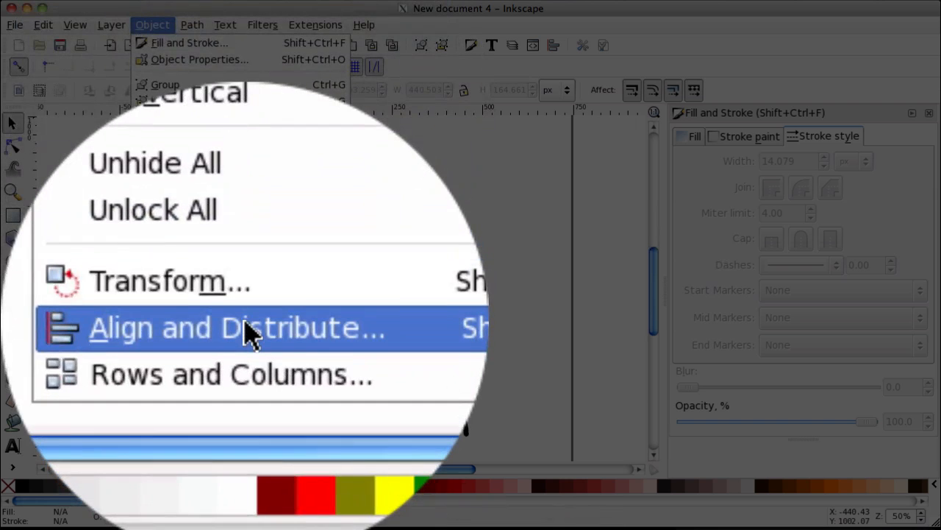
pyautogui.click(235, 327)
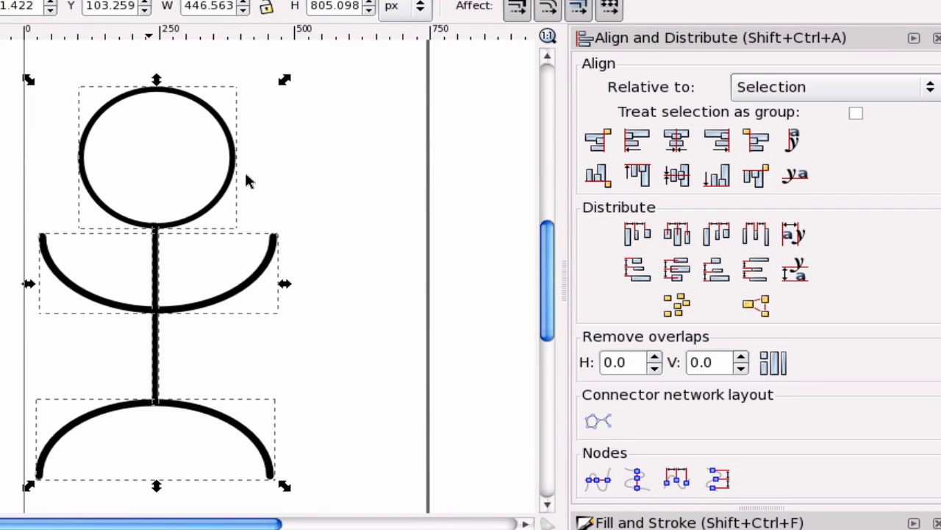
pyautogui.moveTo(677, 140)
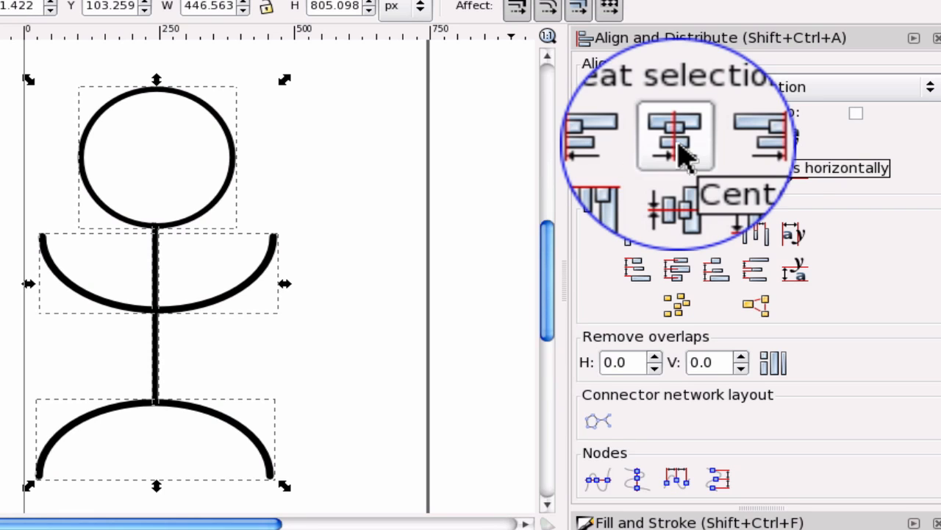
pyautogui.click(676, 136)
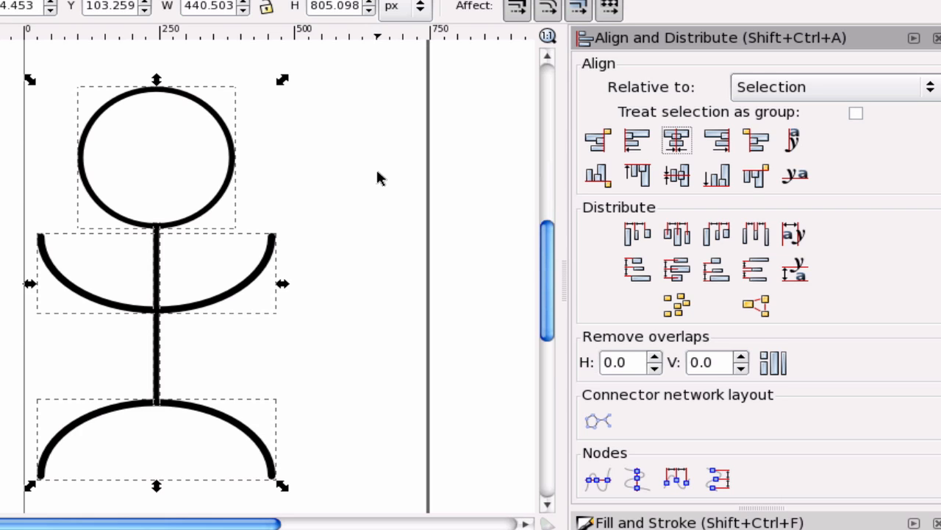
pyautogui.moveTo(421, 205)
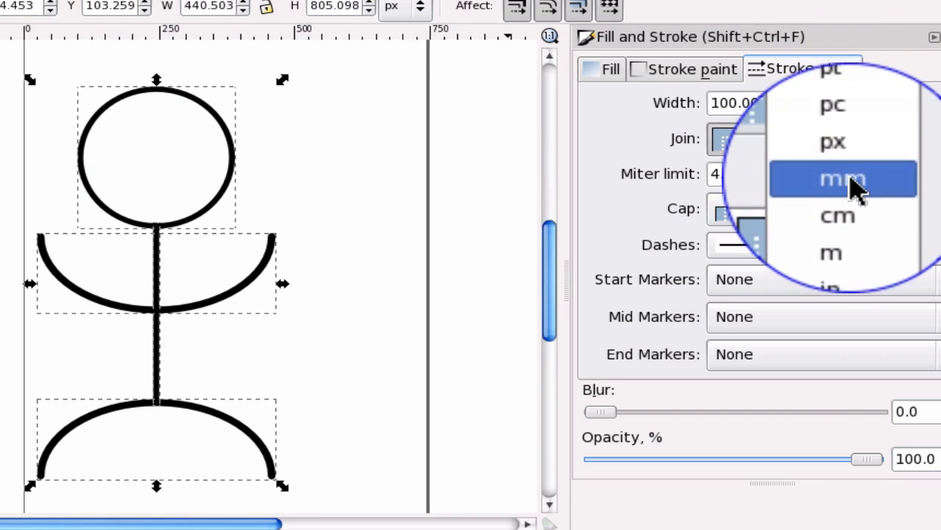
# - Keep the stroke unit in px and raise the figure's stroke width to 15
pyautogui.click(845, 180)
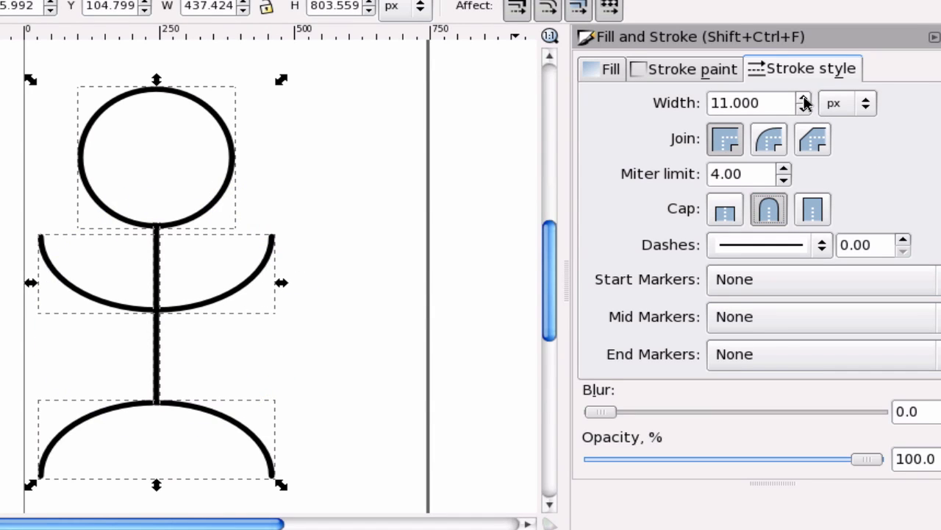
pyautogui.click(803, 97)
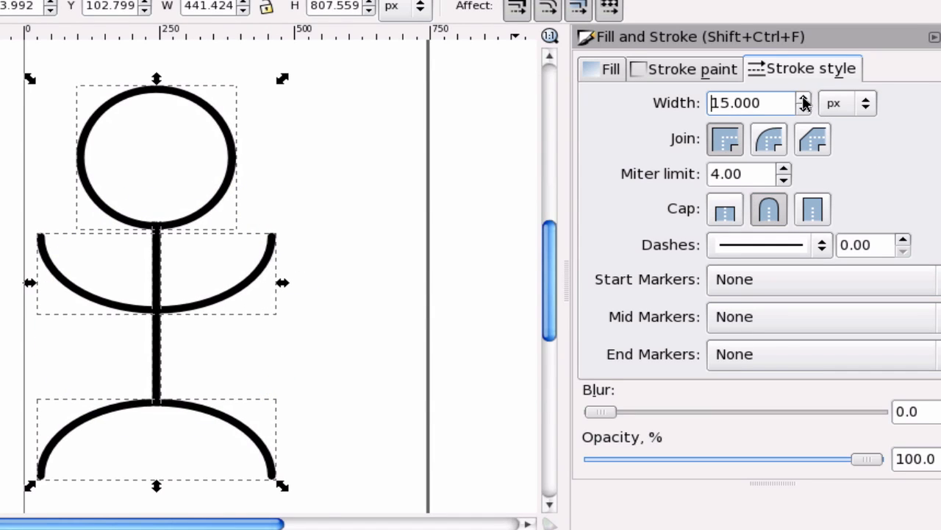
# - Nudge the figure's stroke width up to 15.6 px
pyautogui.click(803, 97)
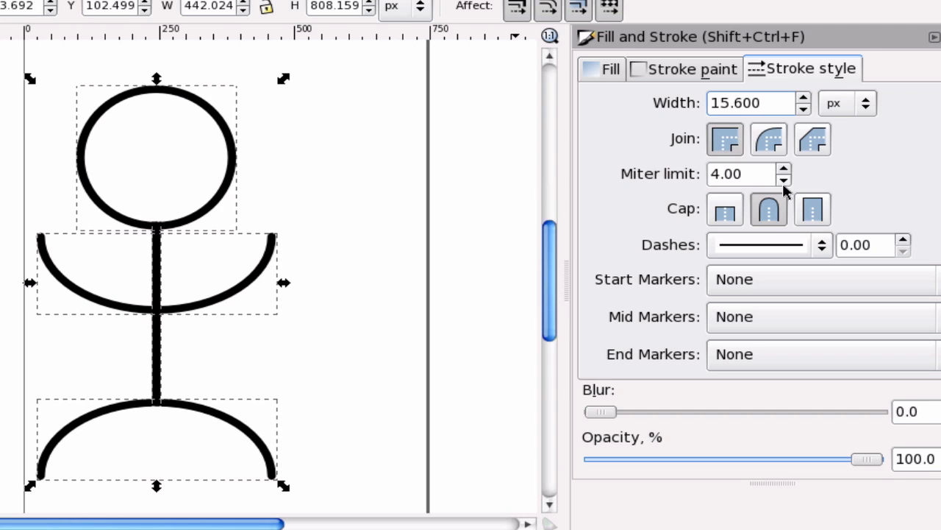
pyautogui.moveTo(767, 209)
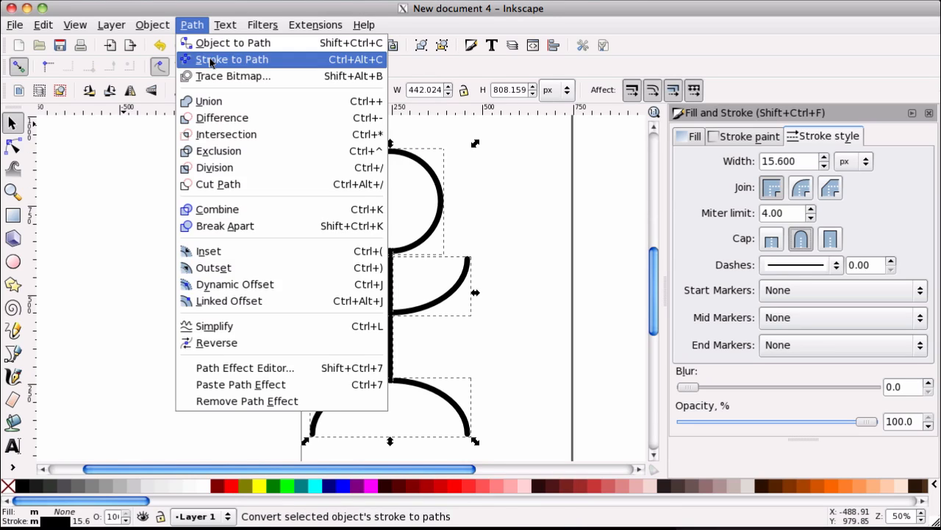
# - Convert the four strokes to paths, try Union, and view the drawing as outlines
pyautogui.click(232, 59)
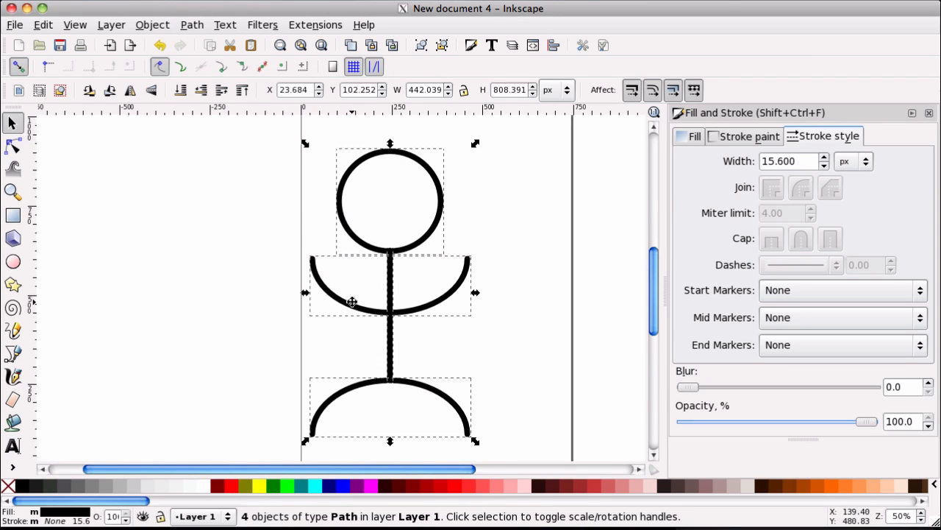
pyautogui.moveTo(347, 284)
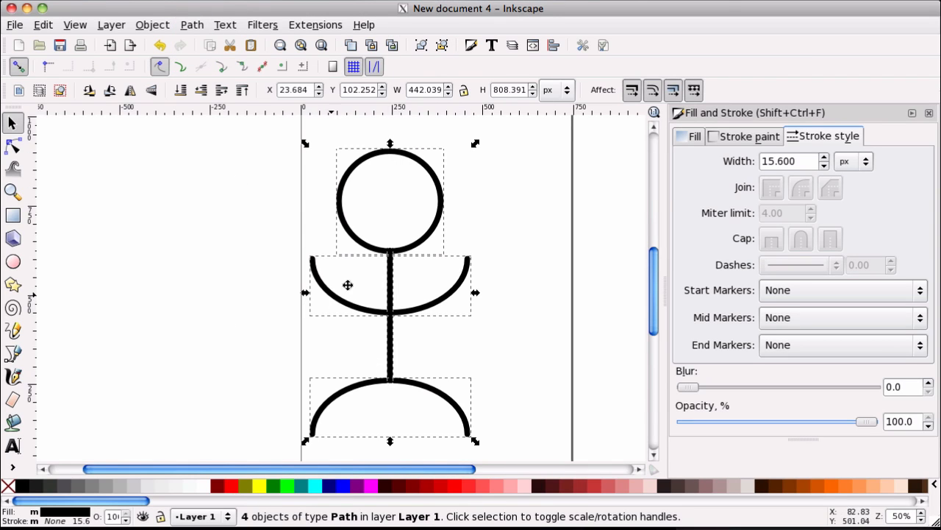
pyautogui.click(191, 24)
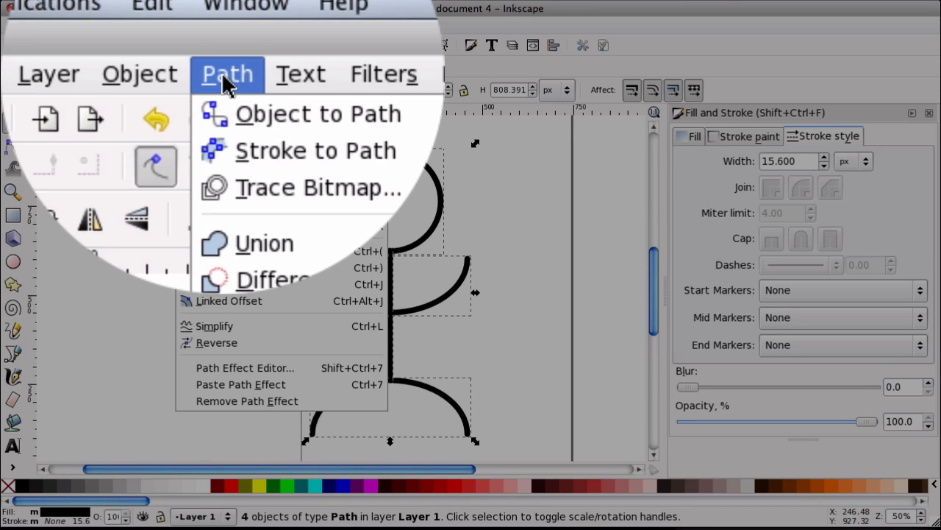
pyautogui.click(264, 243)
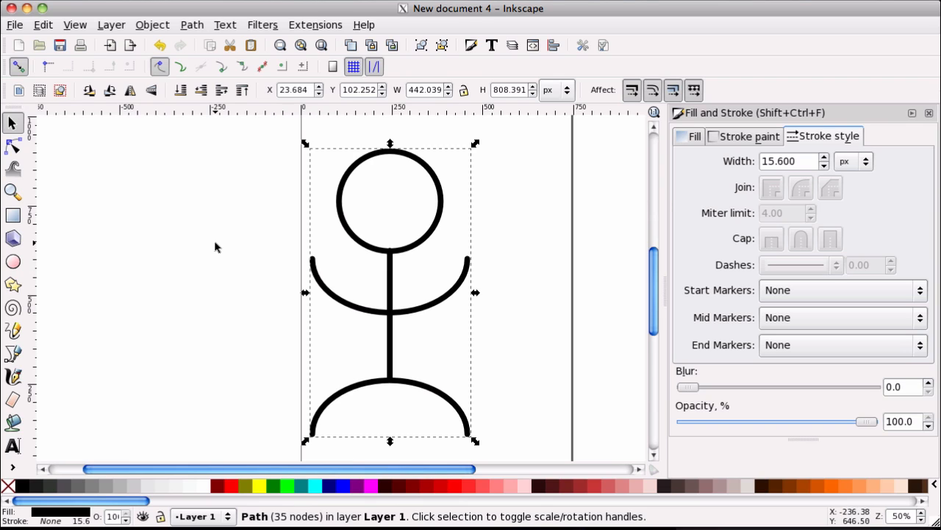
pyautogui.moveTo(161, 253)
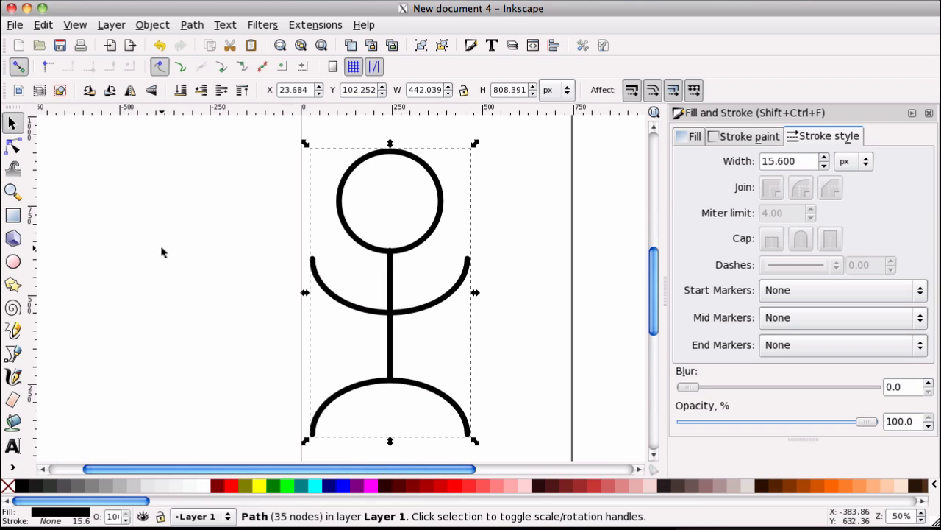
pyautogui.moveTo(182, 256)
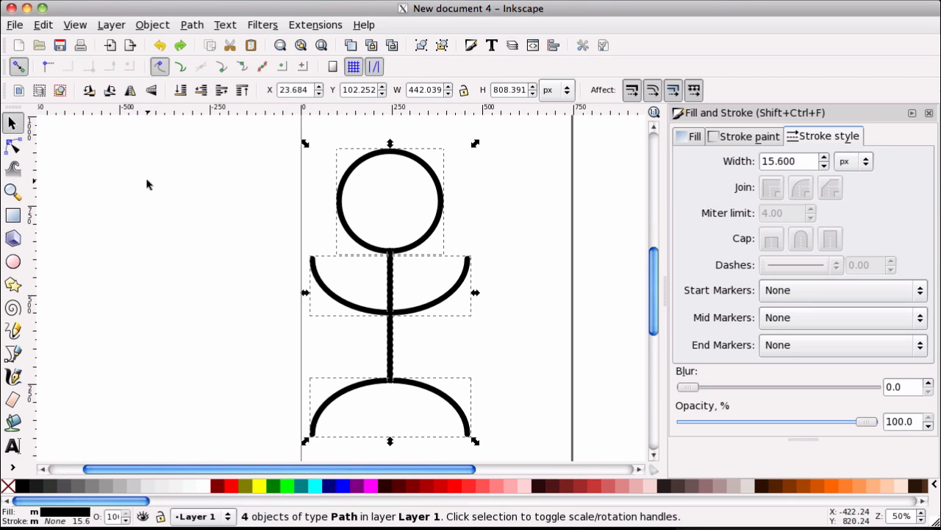
pyautogui.click(76, 24)
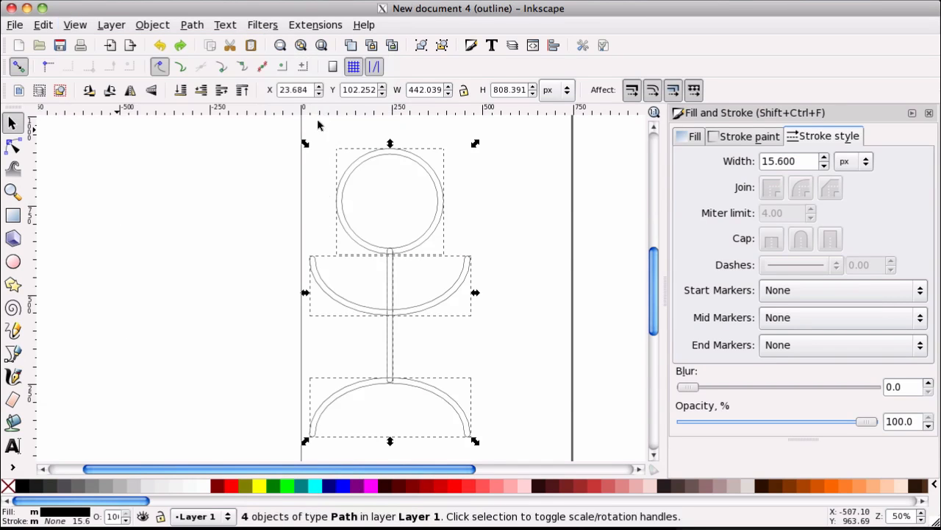
# - Union the four outlined parts into one path and toggle the display mode back to normal
pyautogui.click(524, 247)
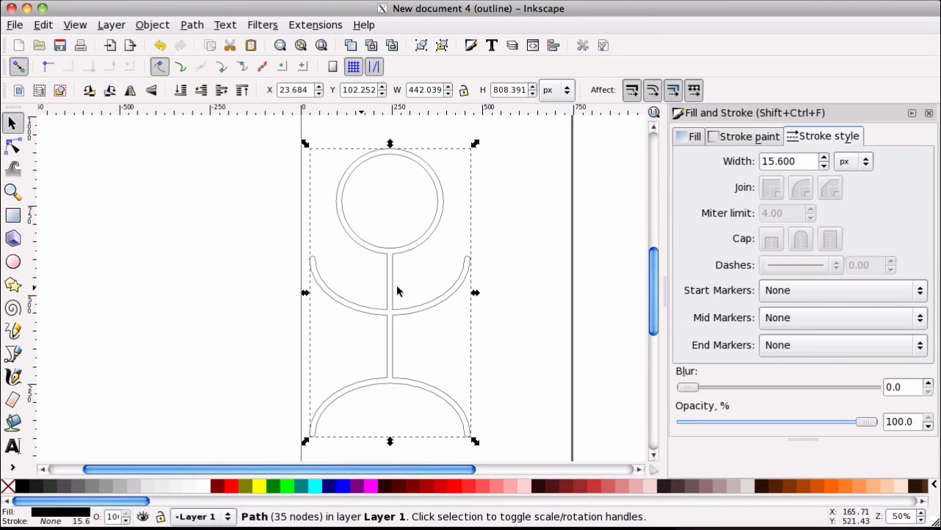
pyautogui.click(74, 24)
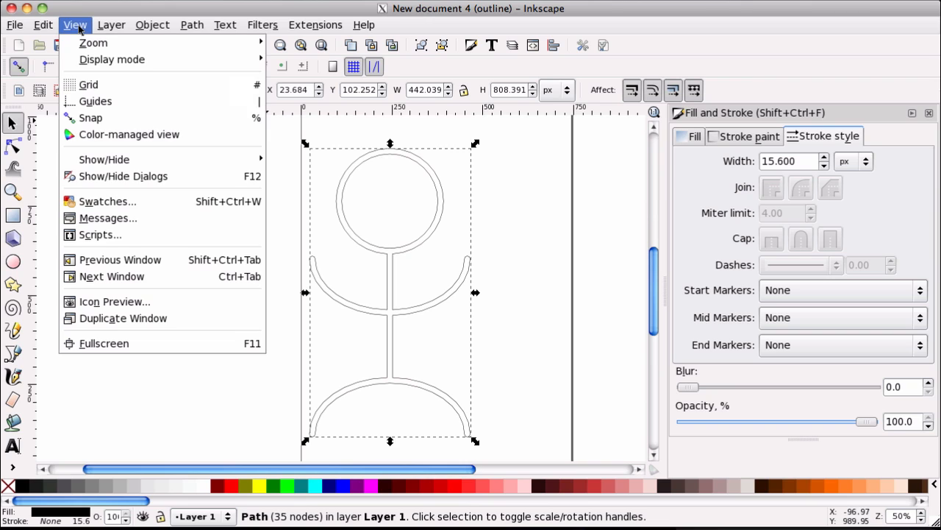
pyautogui.moveTo(112, 59)
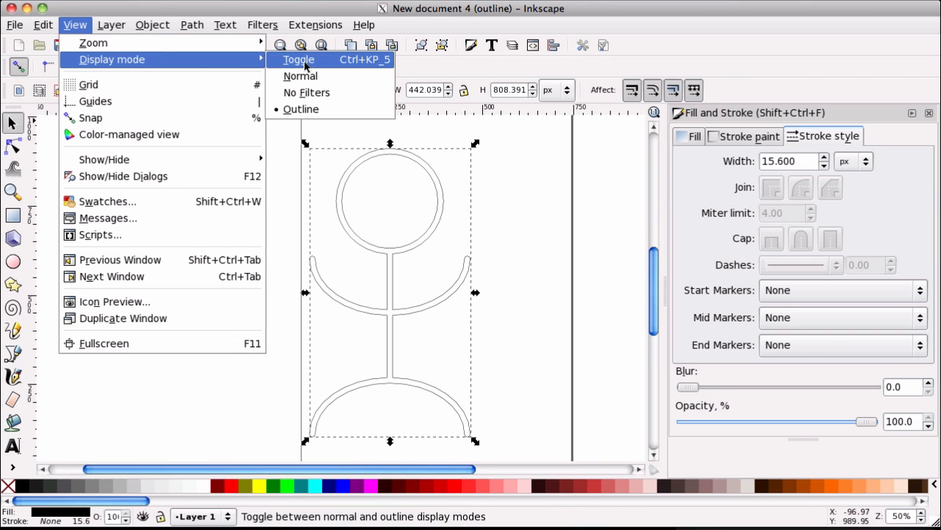
pyautogui.click(300, 76)
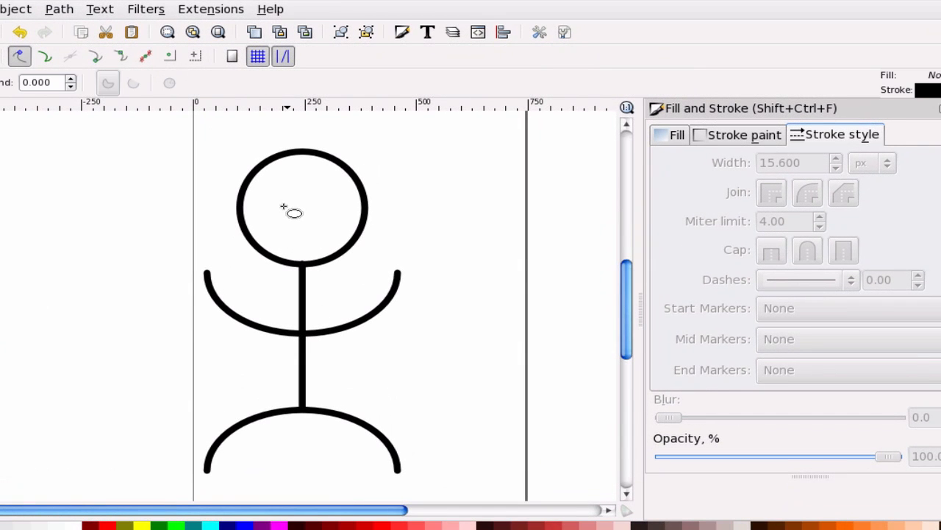
# - Draw a small ellipse eye in the head and give it a flat solid black fill
pyautogui.click(276, 203)
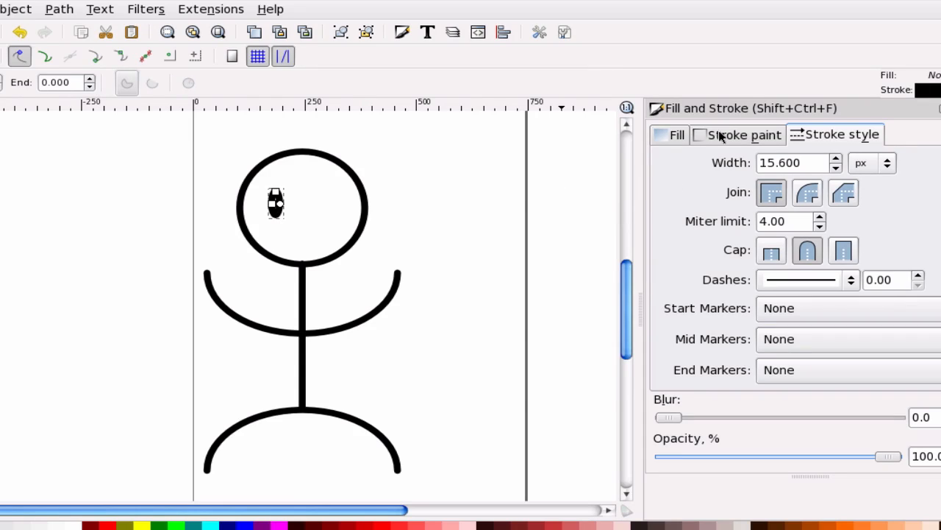
pyautogui.click(745, 134)
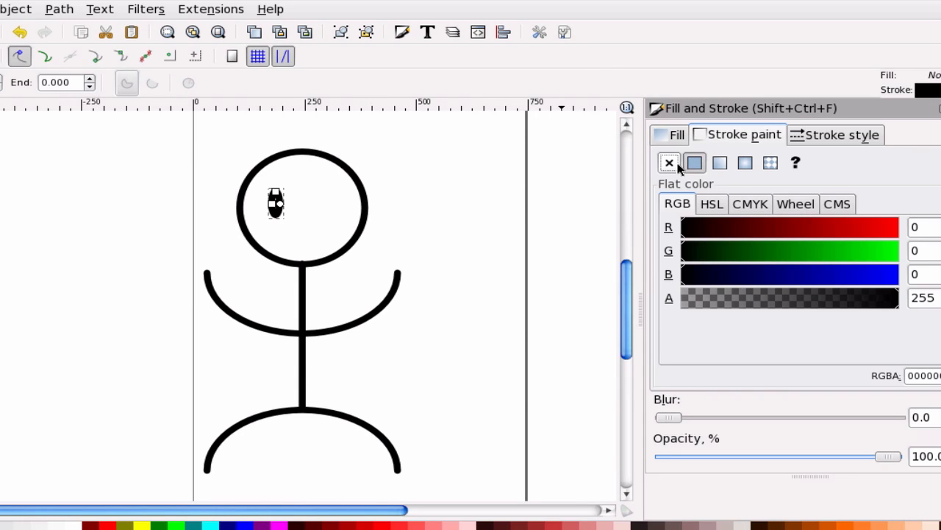
pyautogui.click(676, 134)
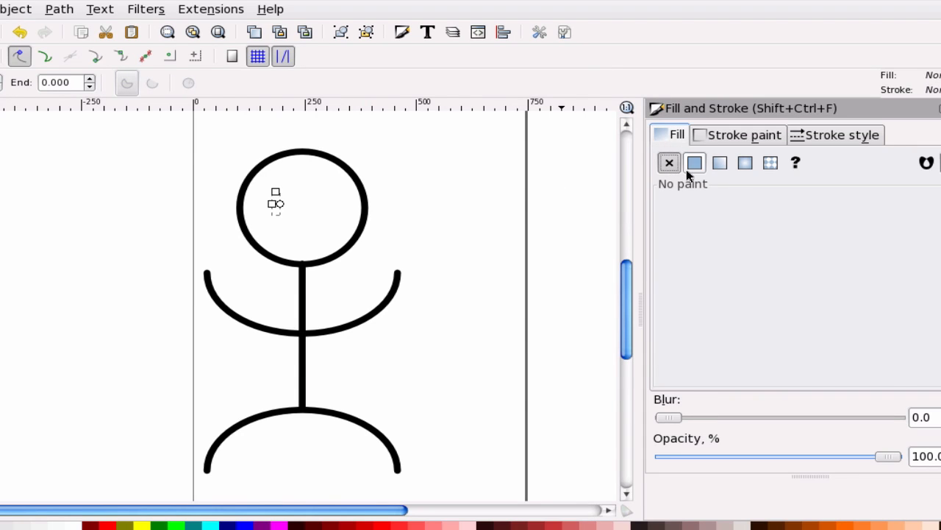
pyautogui.click(694, 161)
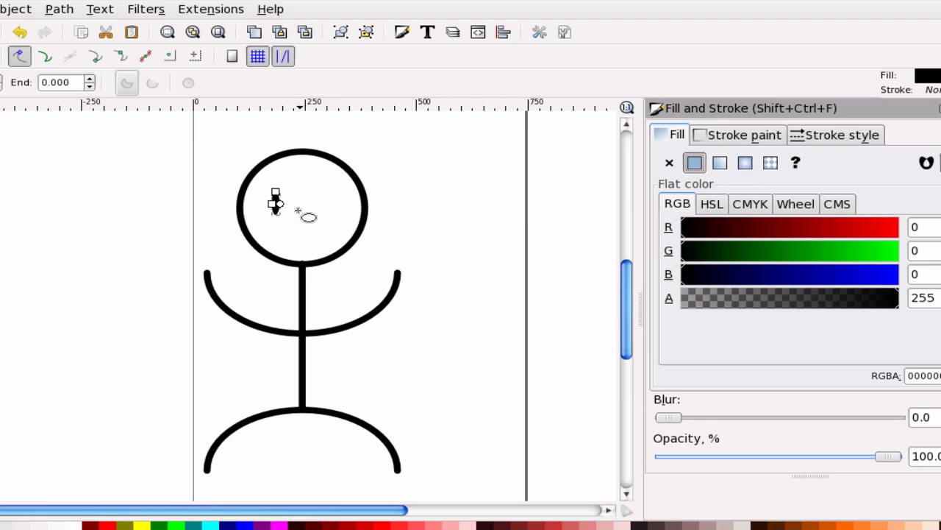
pyautogui.click(59, 9)
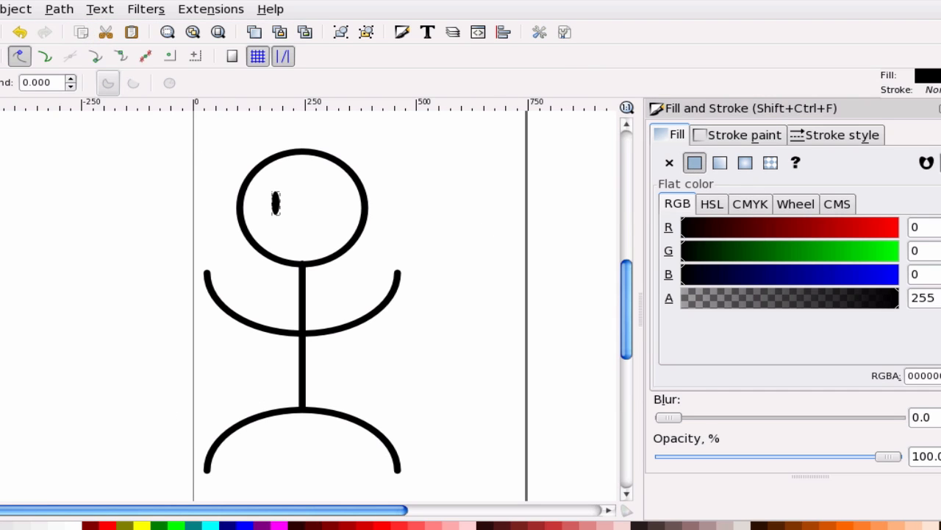
# - Select the black eye and drag it into position inside the head
pyautogui.click(276, 203)
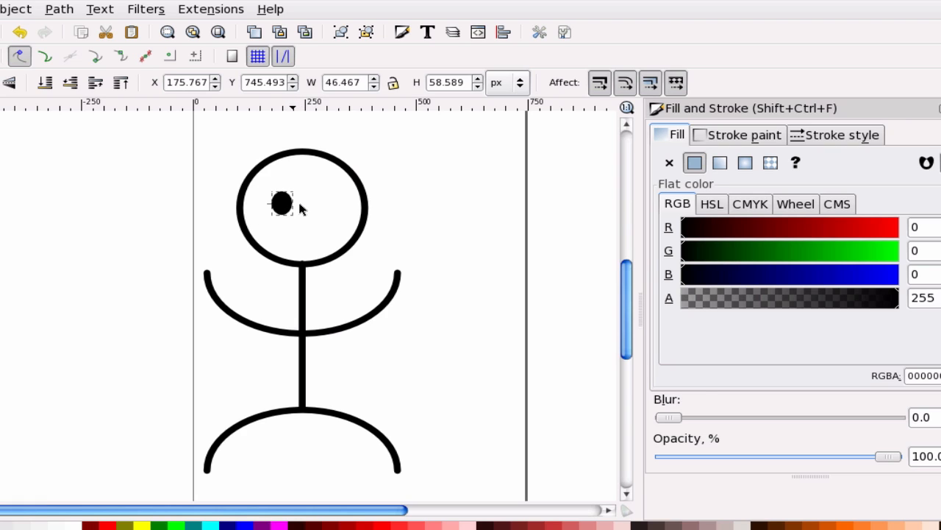
pyautogui.click(283, 203)
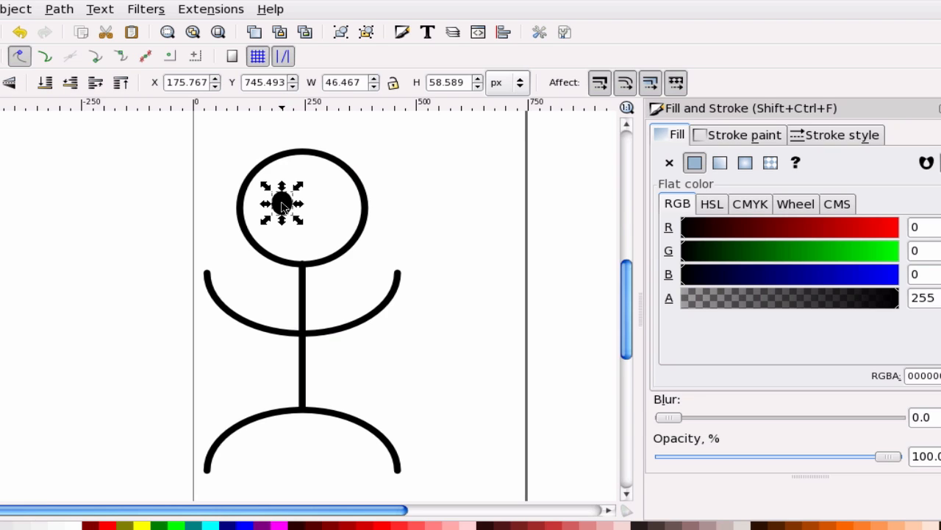
pyautogui.moveTo(283, 204); pyautogui.dragTo(317, 203)
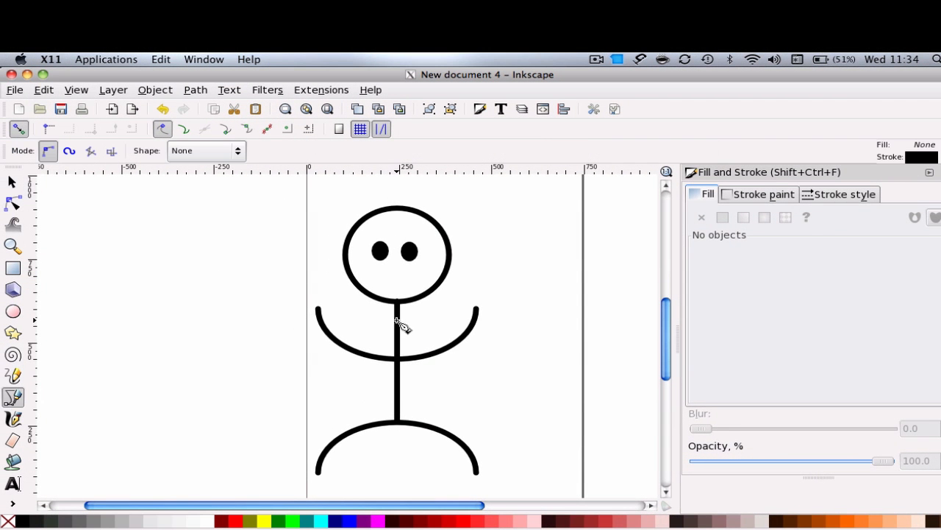
pyautogui.moveTo(26, 406)
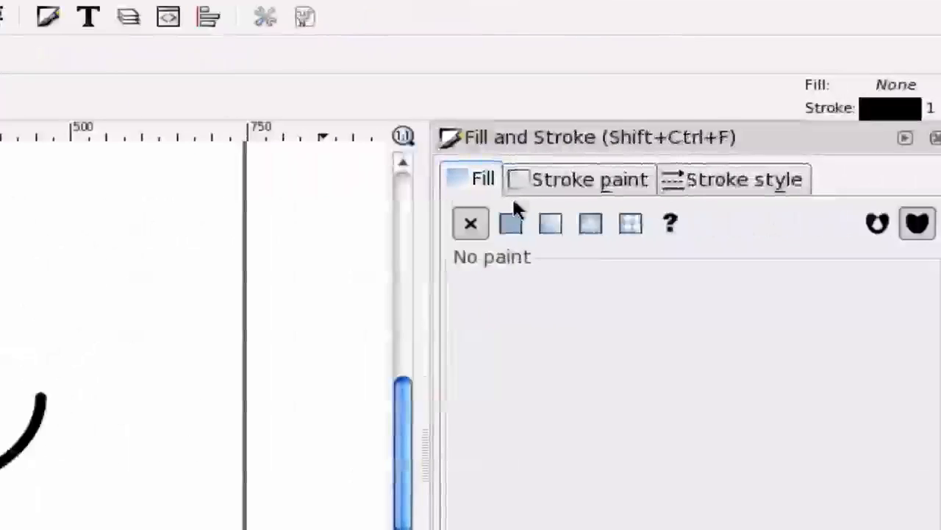
# - Set the eyebrow line's stroke width to 6.5 px in the Stroke style settings
pyautogui.click(742, 180)
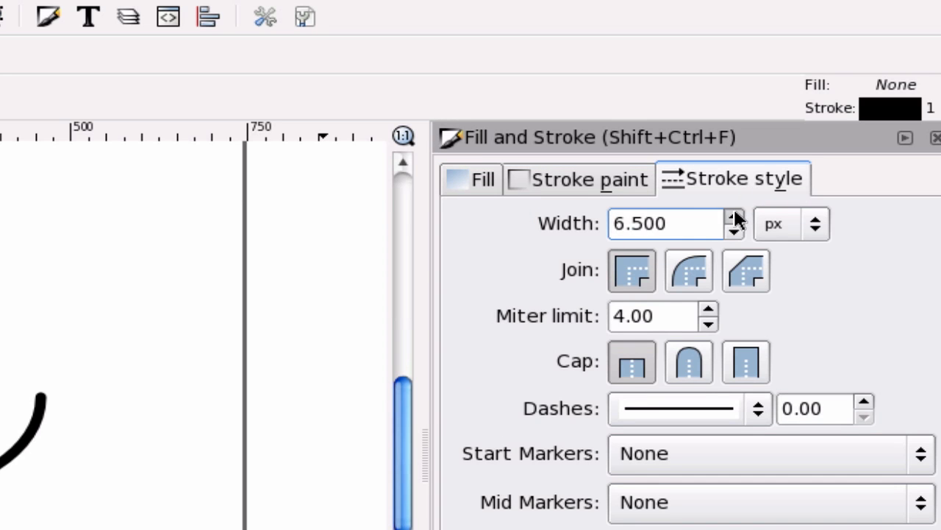
pyautogui.click(735, 218)
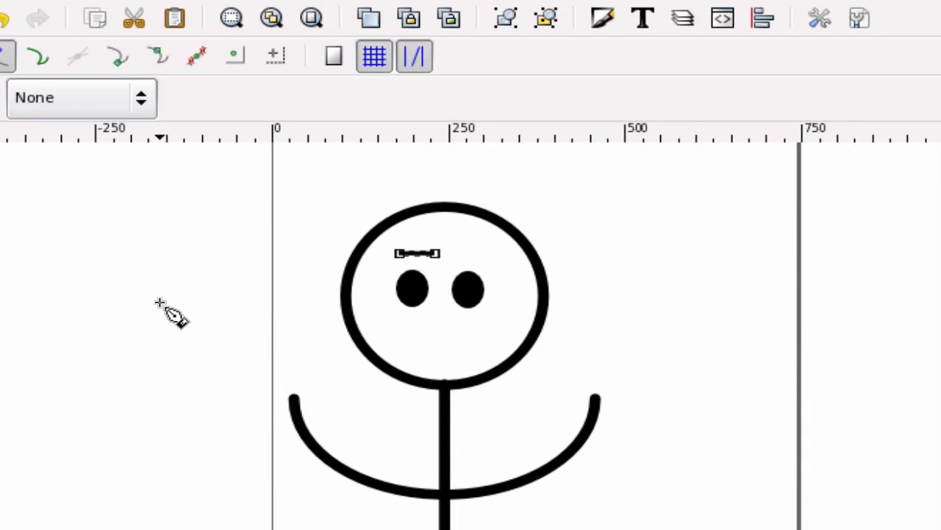
pyautogui.moveTo(932, 326)
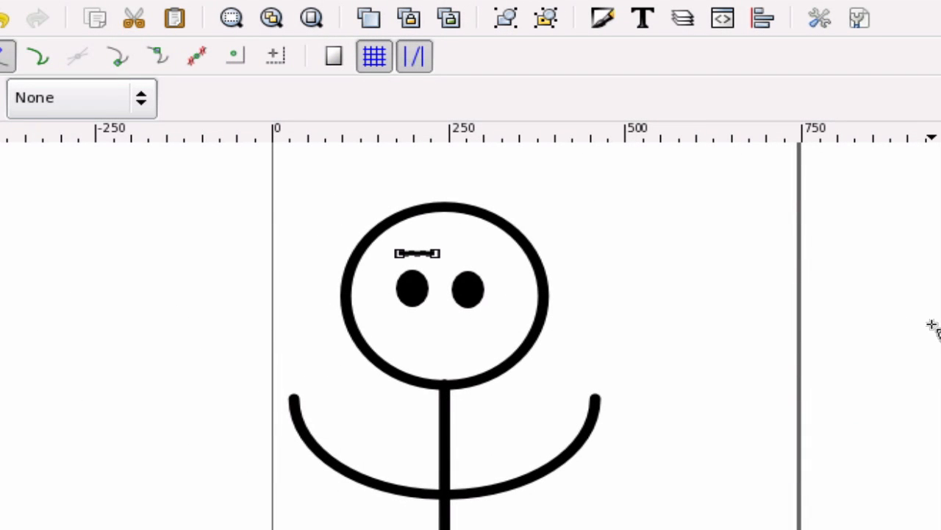
pyautogui.click(414, 253)
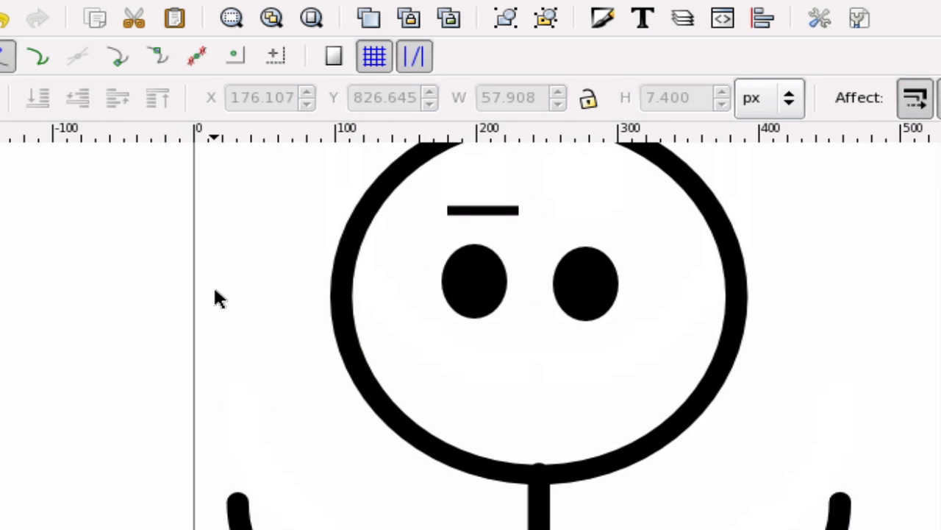
# - Drag the eyebrow's middle upward into an arch with the Node tool and apply Stroke to Path
pyautogui.scroll(-3)
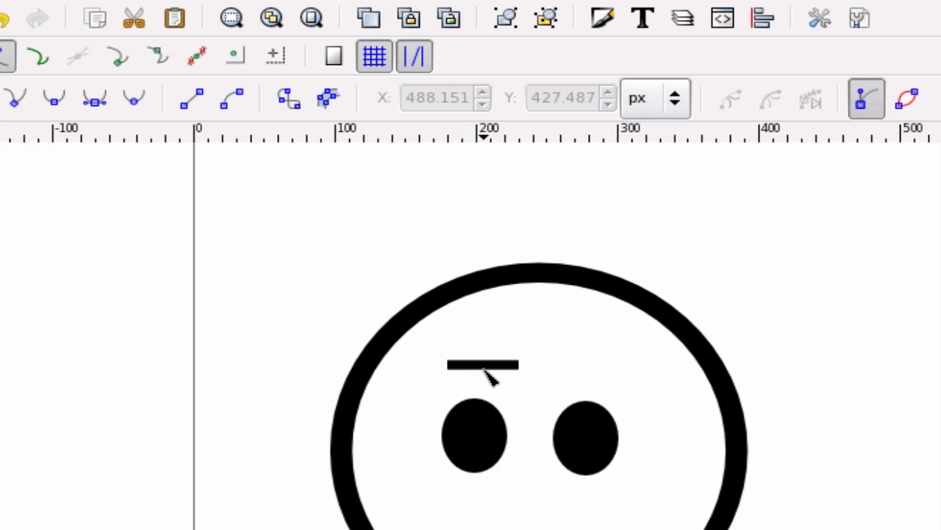
pyautogui.click(484, 365)
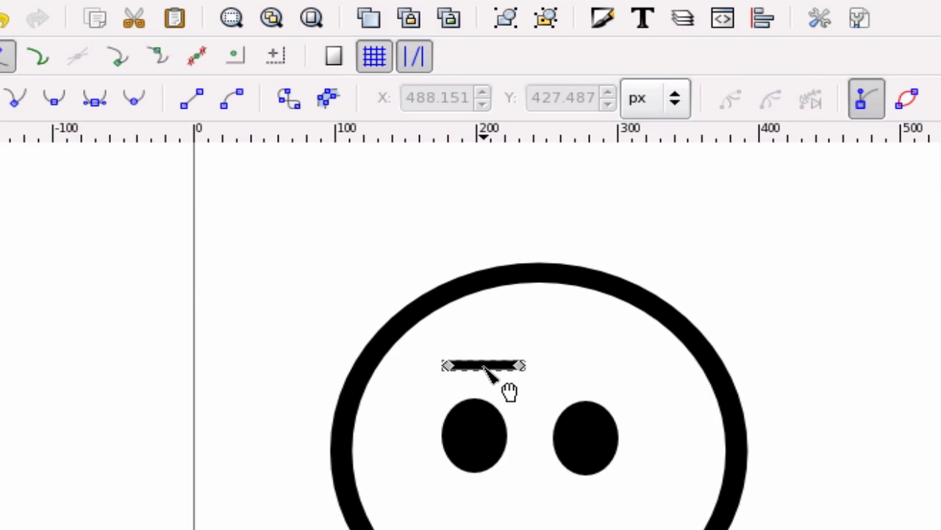
pyautogui.moveTo(482, 365); pyautogui.dragTo(482, 353)
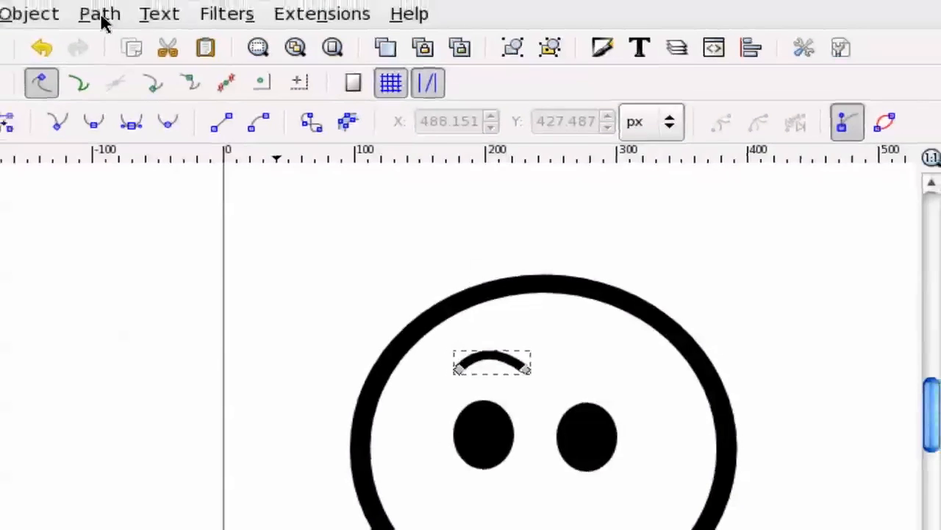
pyautogui.click(100, 14)
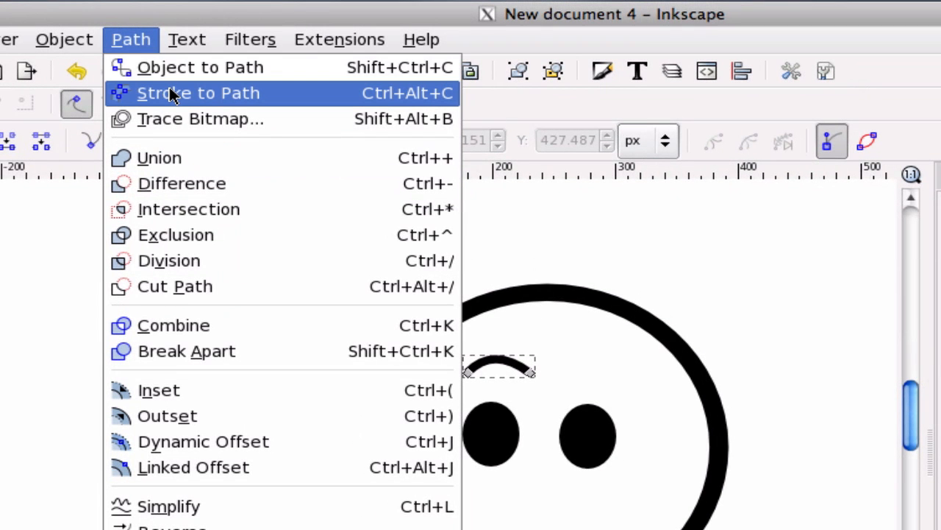
pyautogui.click(197, 93)
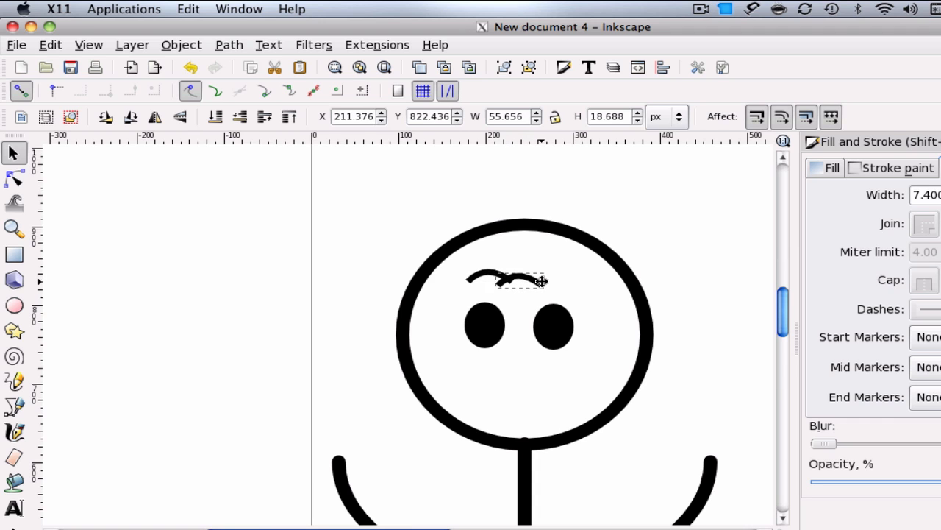
# - Move the duplicated eyebrow above the right eye and flip it horizontally
pyautogui.moveTo(517, 282); pyautogui.dragTo(571, 280)
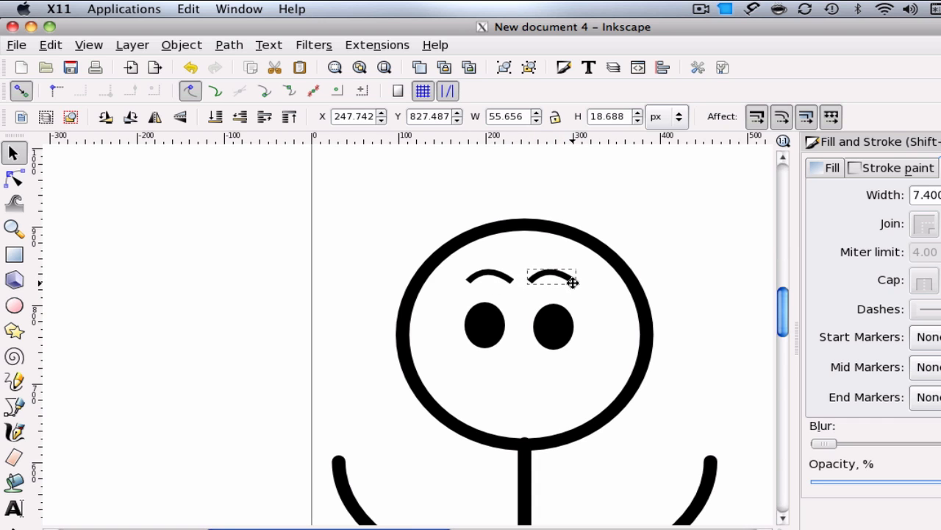
pyautogui.click(154, 118)
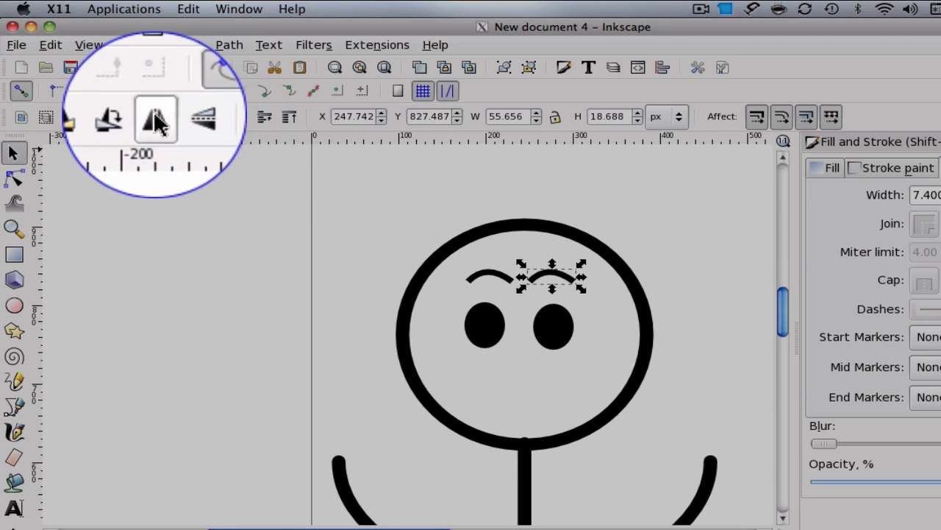
pyautogui.moveTo(154, 120)
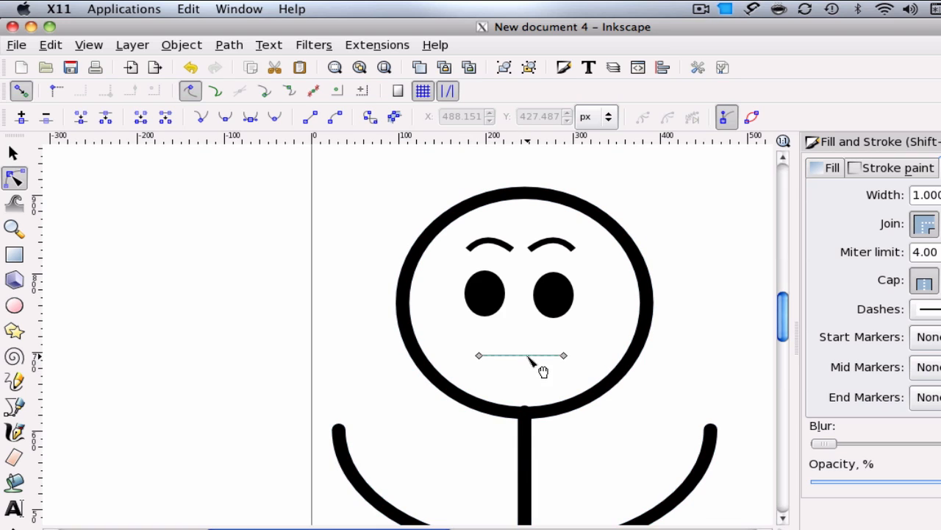
# - Bend the mouth line into a downward smile curve, apply Stroke to Path, and zoom to the page
pyautogui.moveTo(522, 357); pyautogui.dragTo(541, 400)
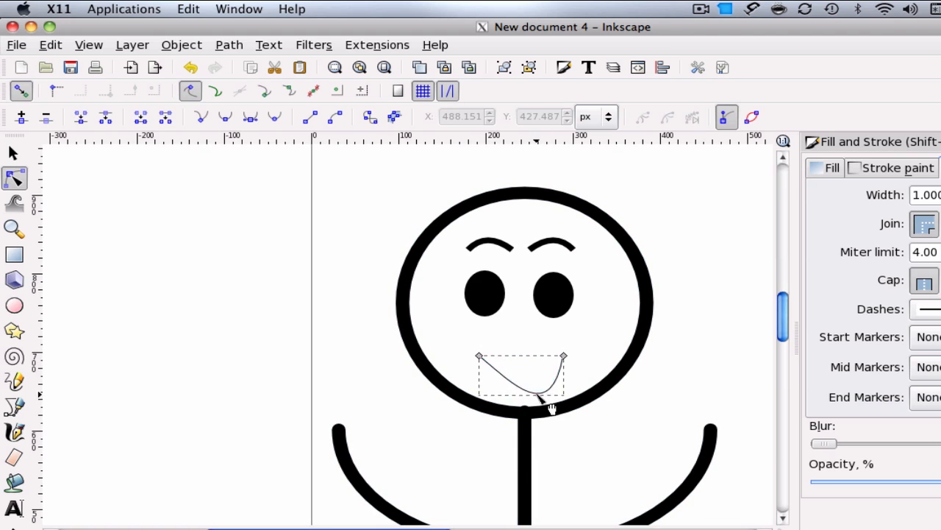
pyautogui.moveTo(537, 400); pyautogui.dragTo(537, 375)
pyautogui.write('6.800')
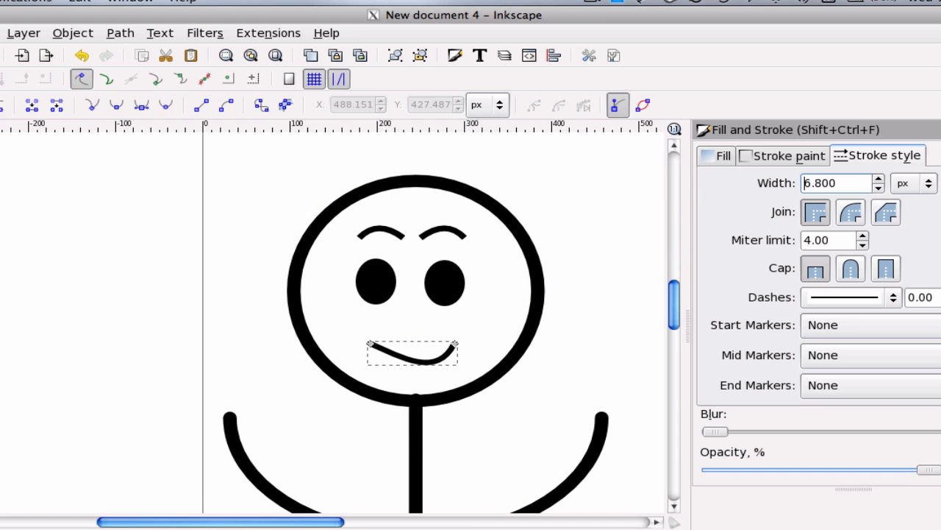
pyautogui.moveTo(131, 200)
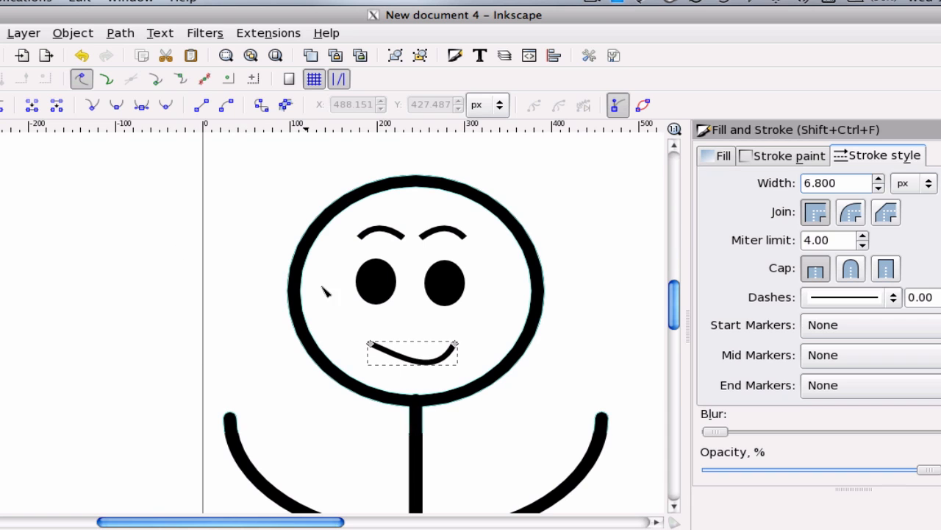
pyautogui.click(121, 33)
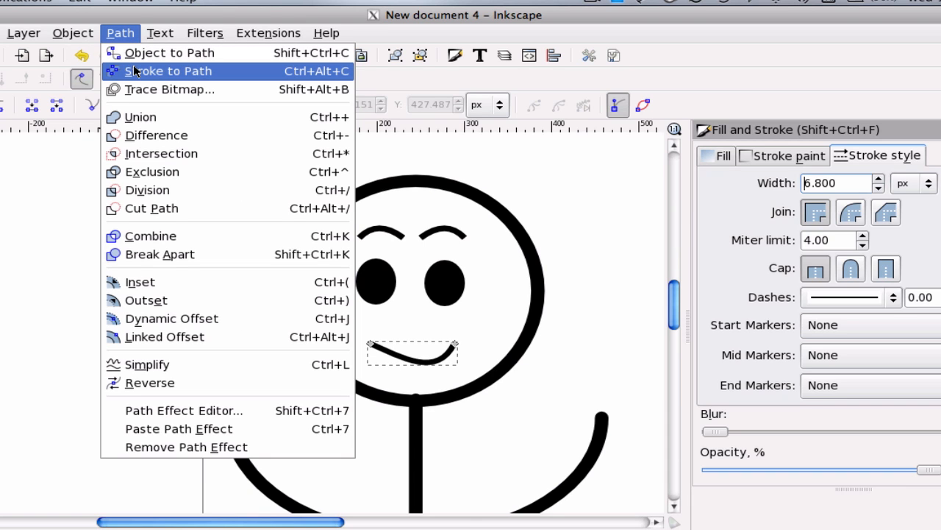
pyautogui.click(167, 71)
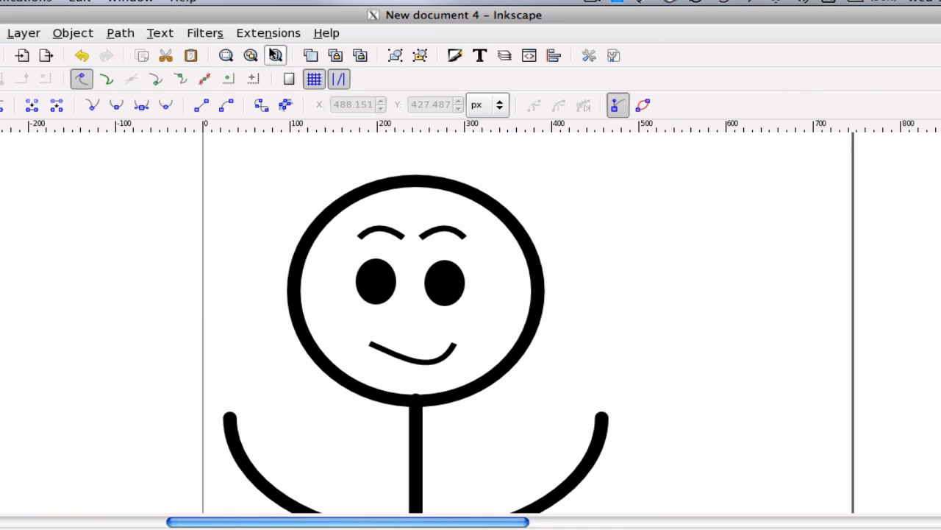
pyautogui.click(274, 56)
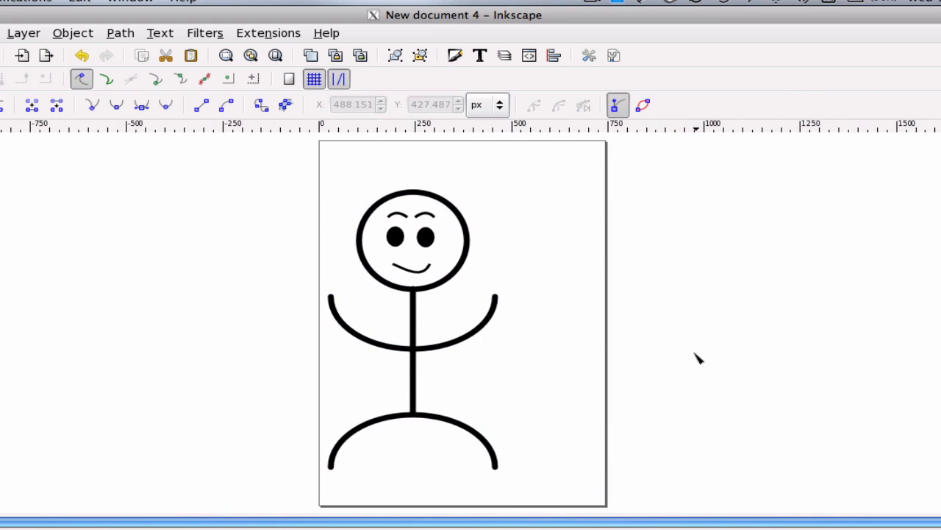